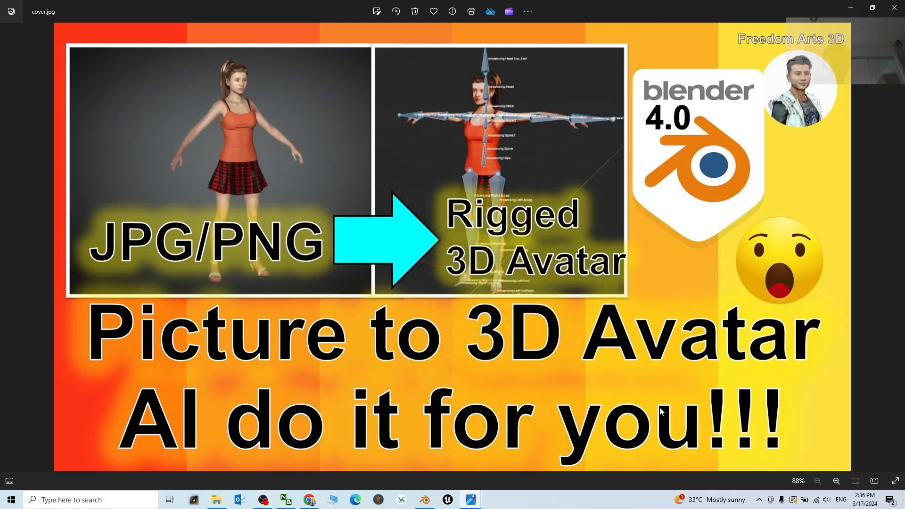
{"action": "mouse_move", "coordinate": [204, 423]}
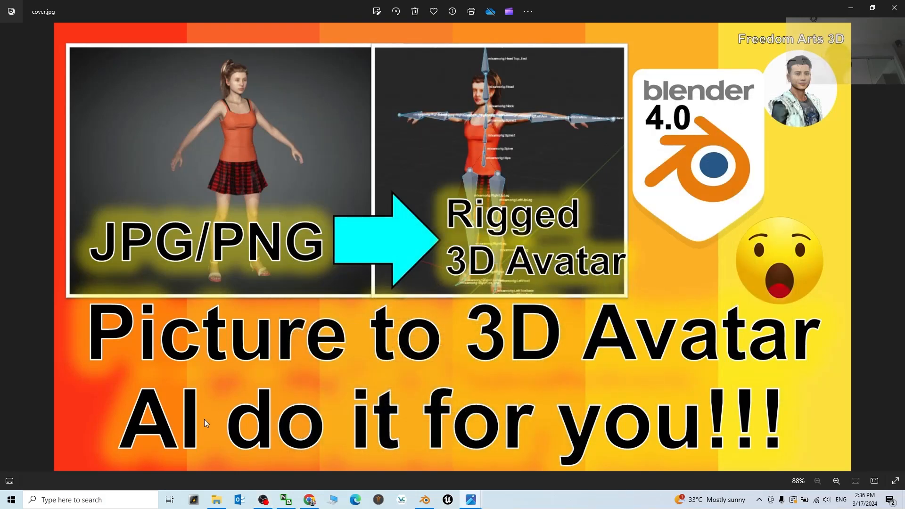
{"action": "mouse_move", "coordinate": [158, 424]}
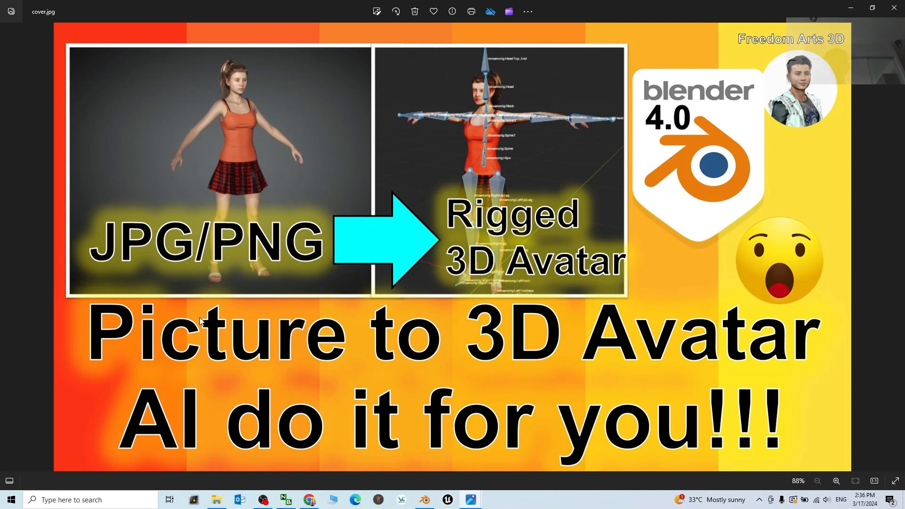
{"action": "mouse_move", "coordinate": [534, 325]}
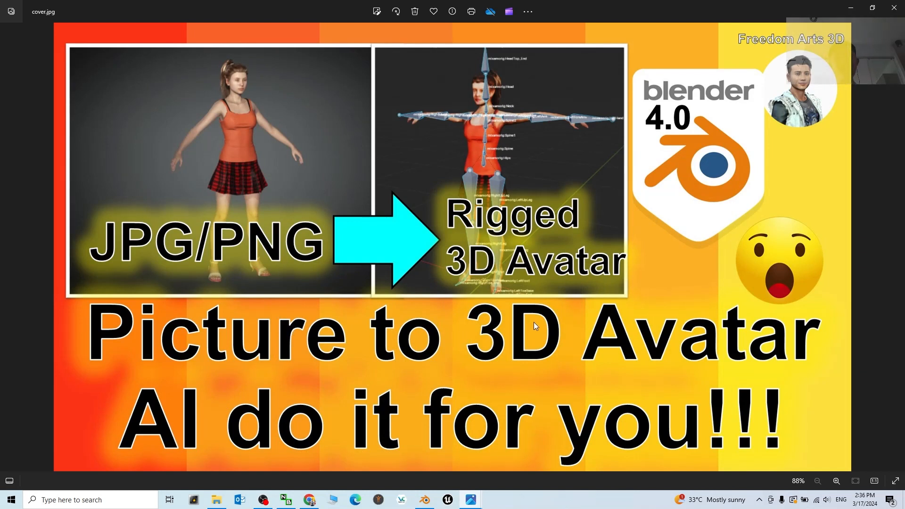
{"action": "mouse_move", "coordinate": [186, 238]}
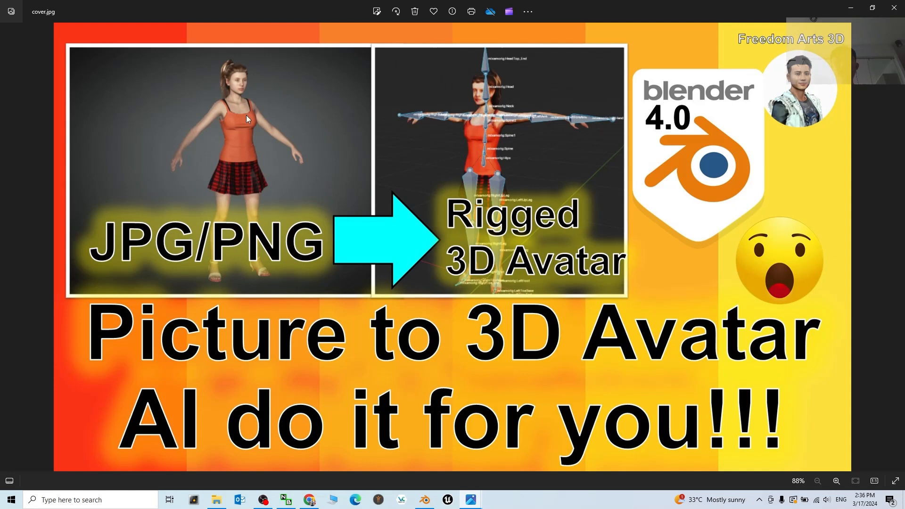
{"action": "mouse_move", "coordinate": [256, 217]}
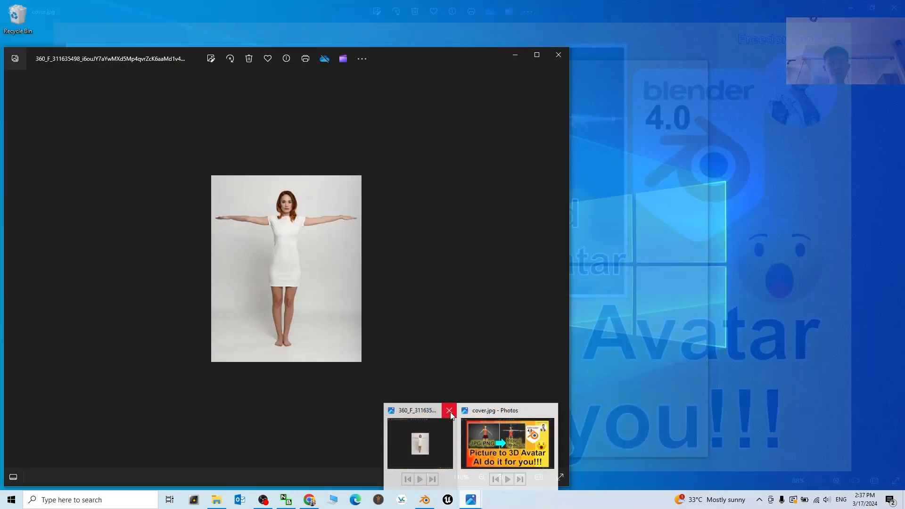
Step: Close the extra preview and Blender without saving, then enter the sample picture folder
{"action": "left_click", "coordinate": [423, 500]}
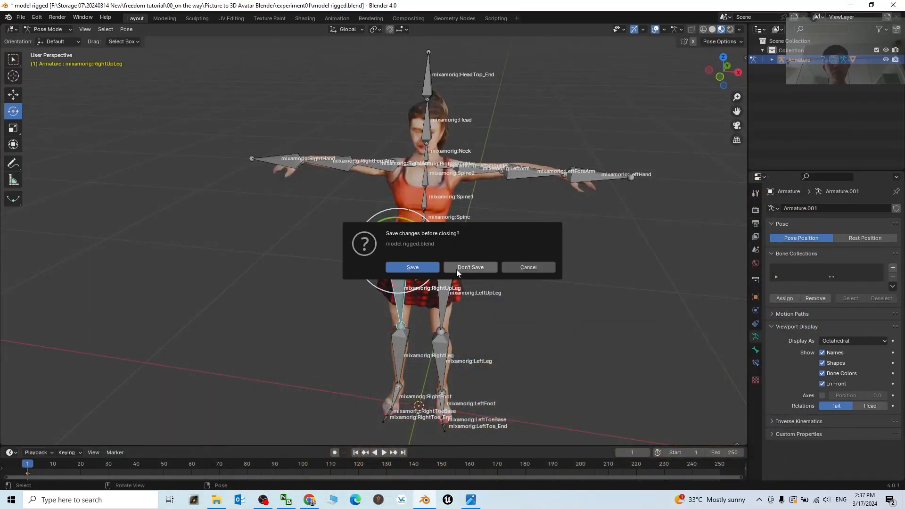
{"action": "left_click", "coordinate": [469, 267]}
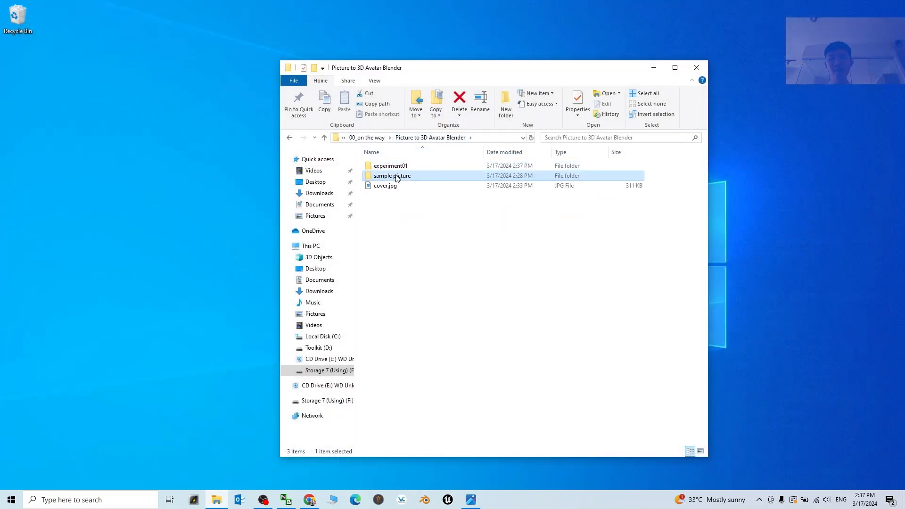
{"action": "double_click", "coordinate": [392, 176]}
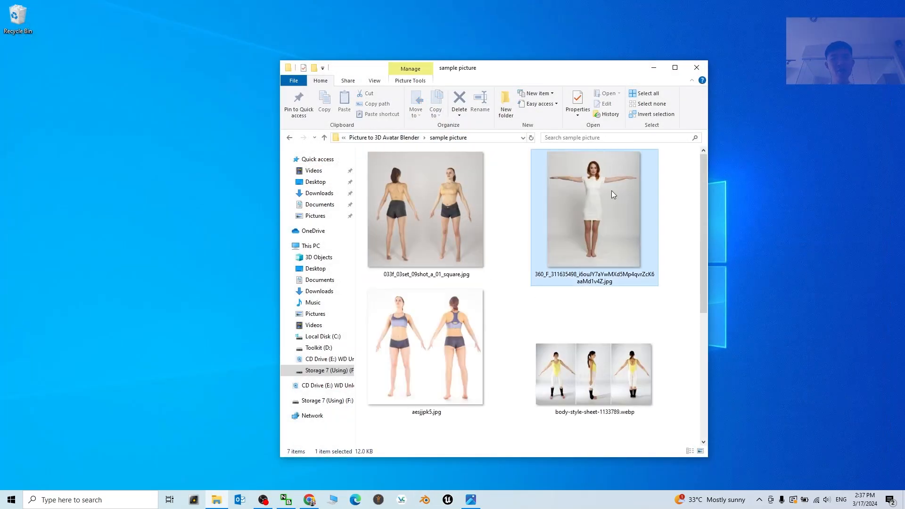
Step: Preview the T-pose woman photo and the front-and-back reference picture in Photos
{"action": "double_click", "coordinate": [593, 209]}
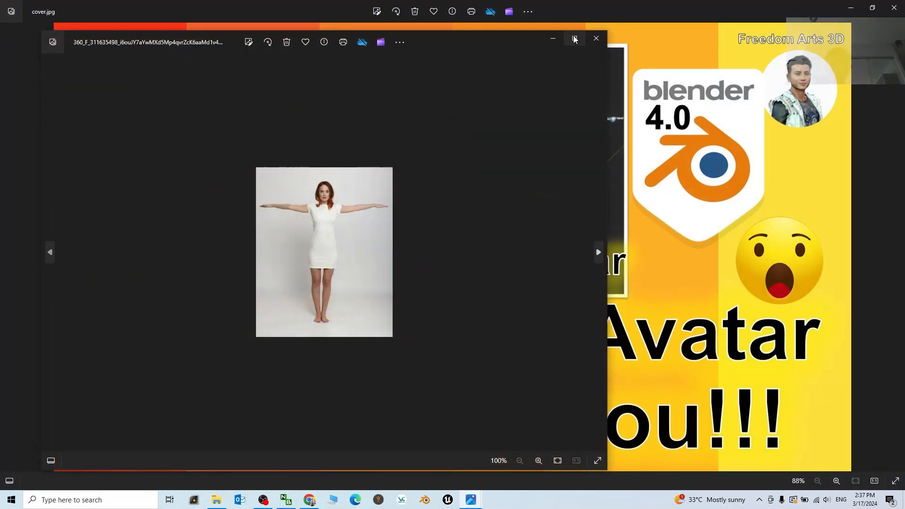
{"action": "left_click", "coordinate": [574, 38]}
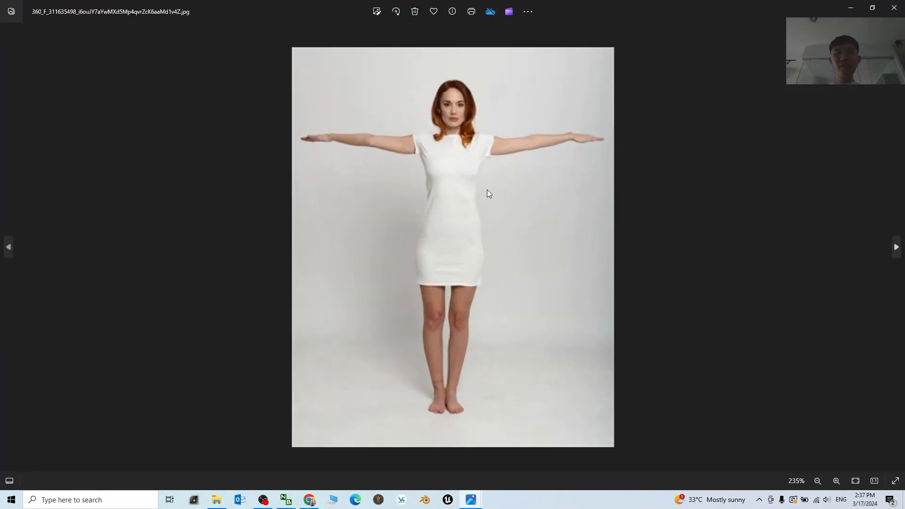
{"action": "mouse_move", "coordinate": [540, 141]}
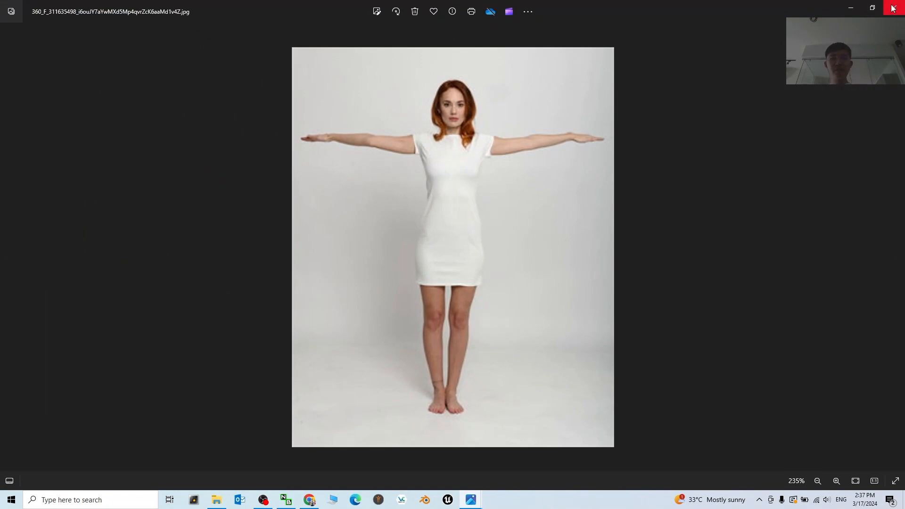
{"action": "left_click", "coordinate": [217, 500]}
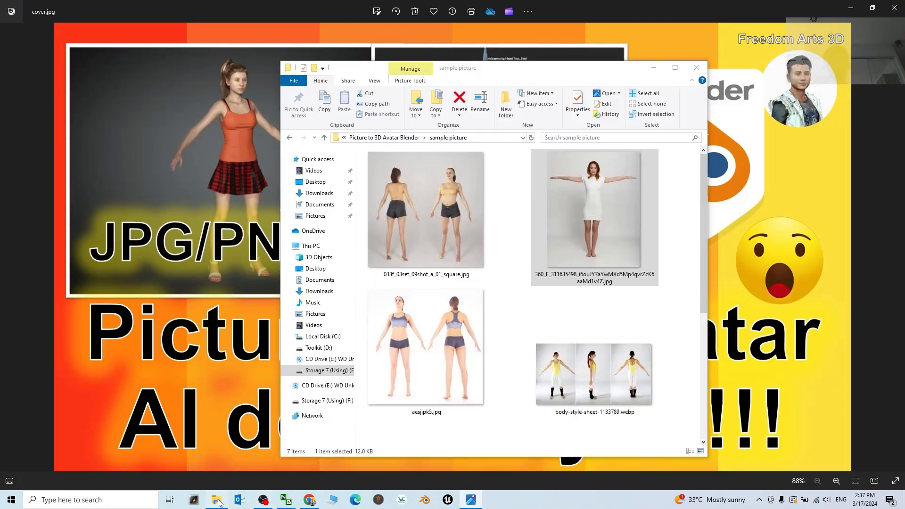
{"action": "left_click", "coordinate": [425, 346]}
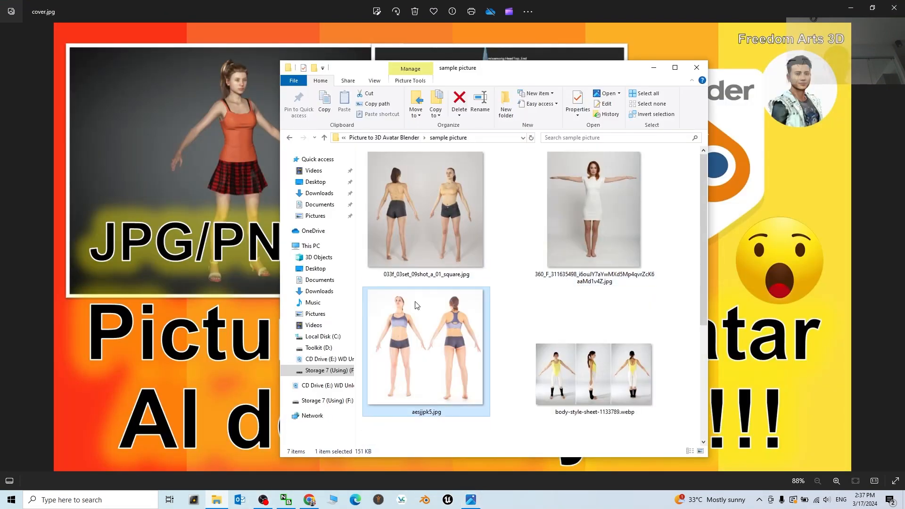
{"action": "double_click", "coordinate": [425, 346]}
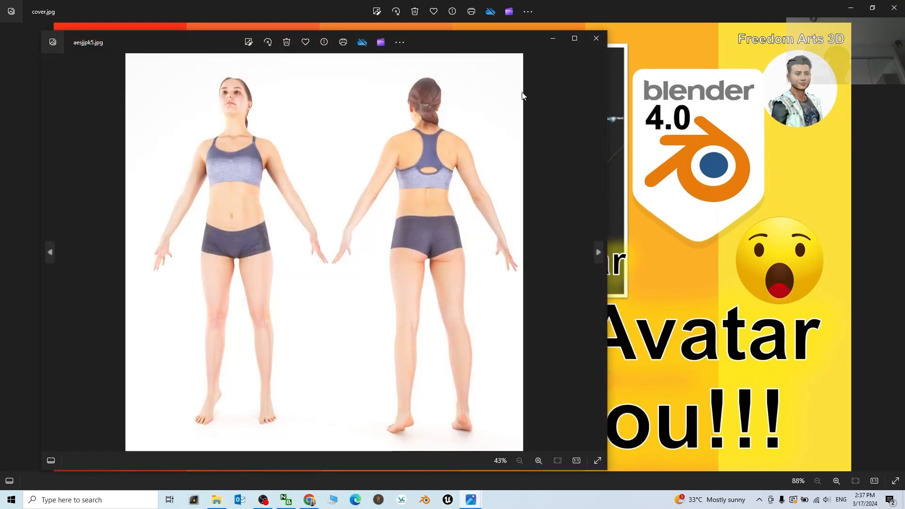
{"action": "left_click", "coordinate": [596, 38]}
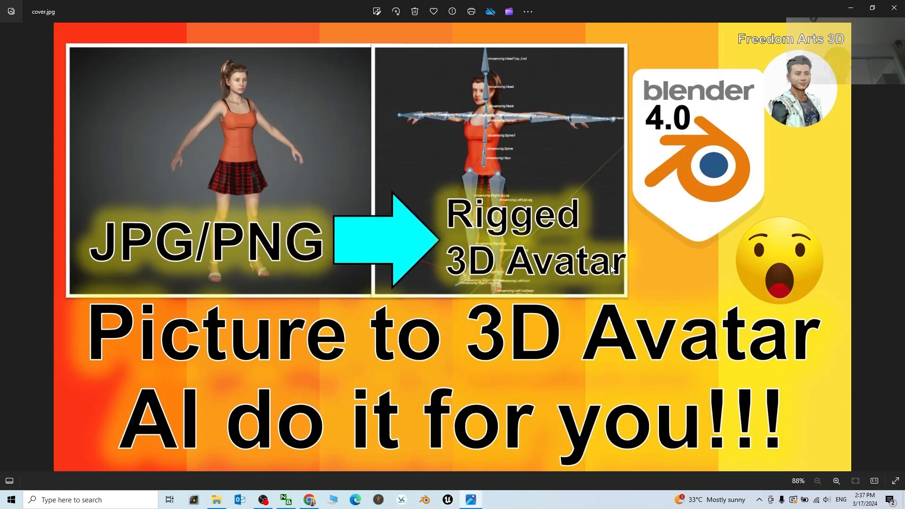
Step: Preview the orange-top girl in bind pose, Exporting_Mesh_with_Bind_Pose_01.jpg, as the chosen reference
{"action": "left_click", "coordinate": [895, 246]}
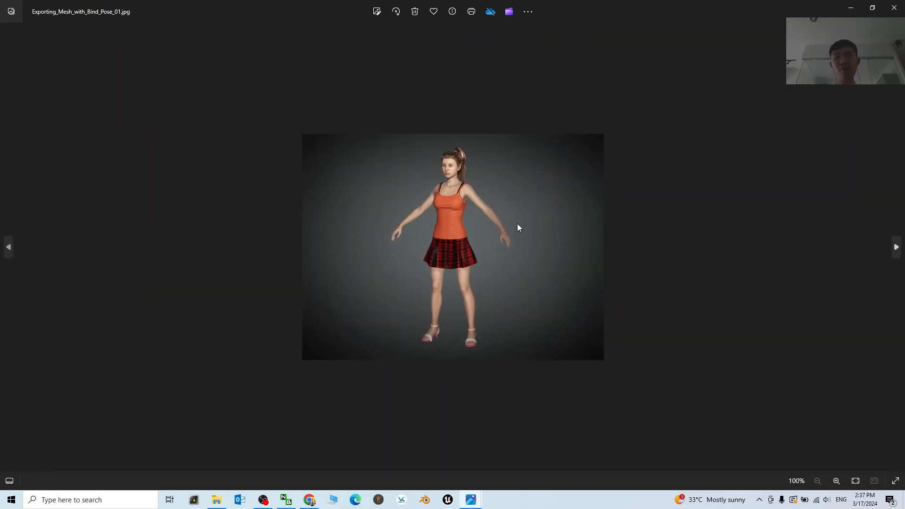
{"action": "left_click", "coordinate": [835, 481]}
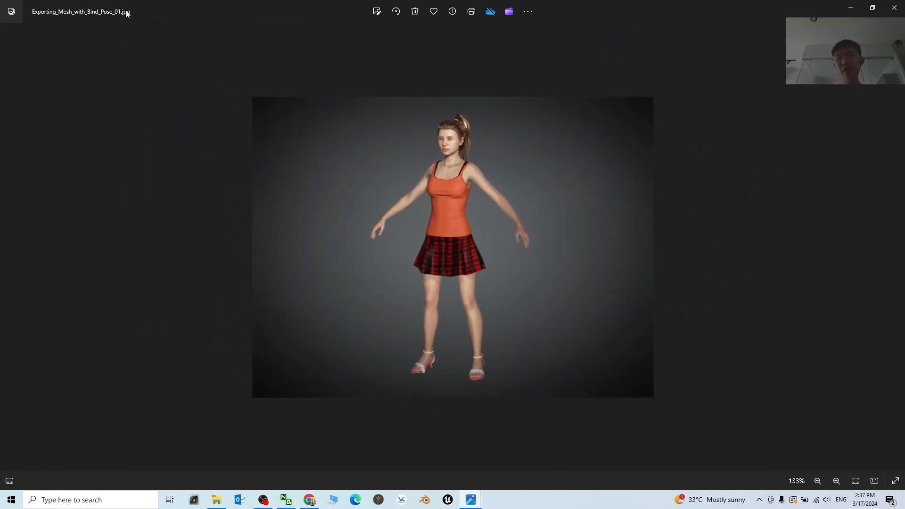
{"action": "left_click", "coordinate": [836, 481]}
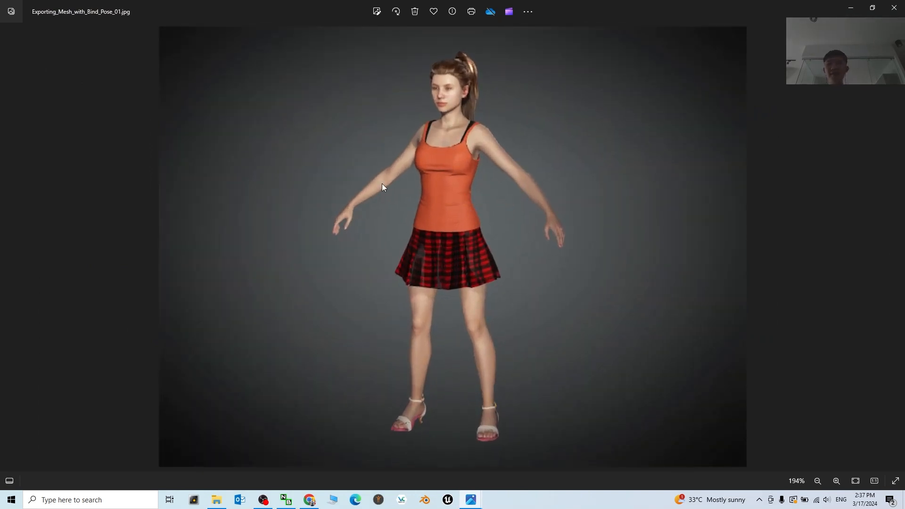
{"action": "mouse_move", "coordinate": [816, 4]}
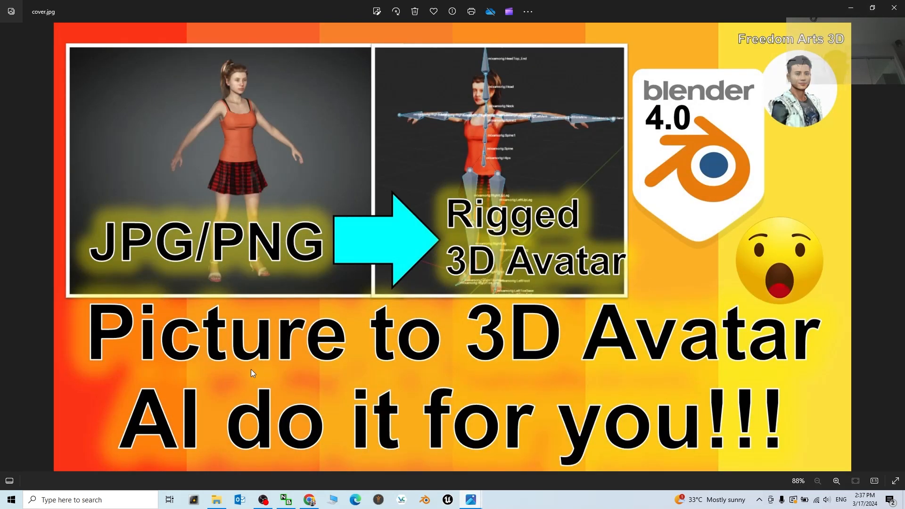
{"action": "mouse_move", "coordinate": [340, 263]}
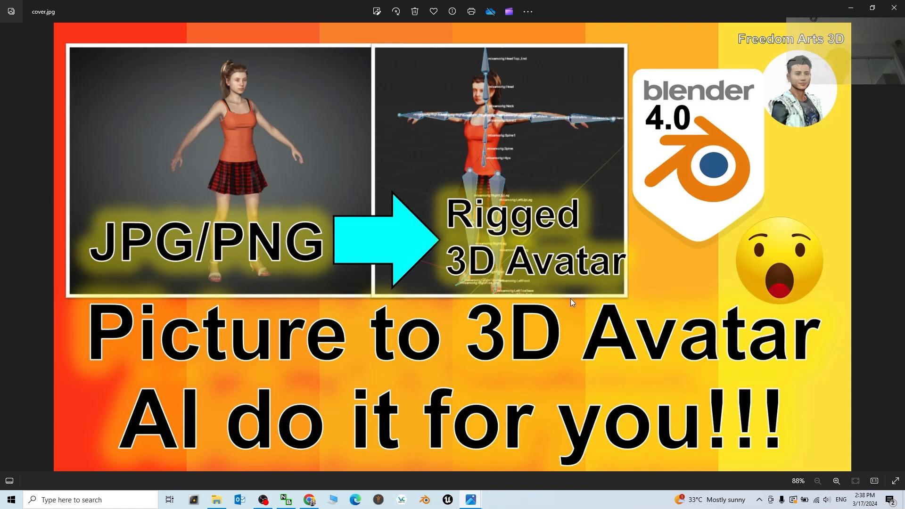
{"action": "mouse_move", "coordinate": [222, 102]}
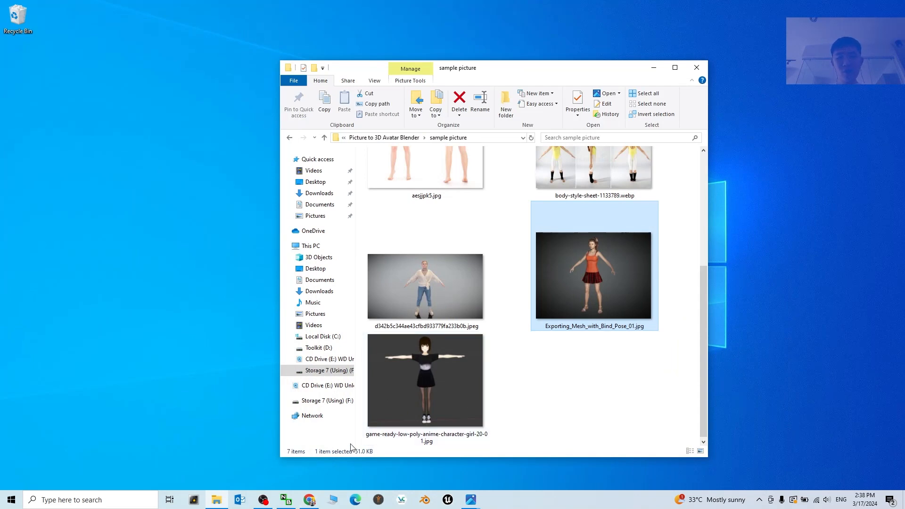
Step: In a new Chrome window, load tripo3d.ai/app to reach the Create page
{"action": "right_click", "coordinate": [310, 499]}
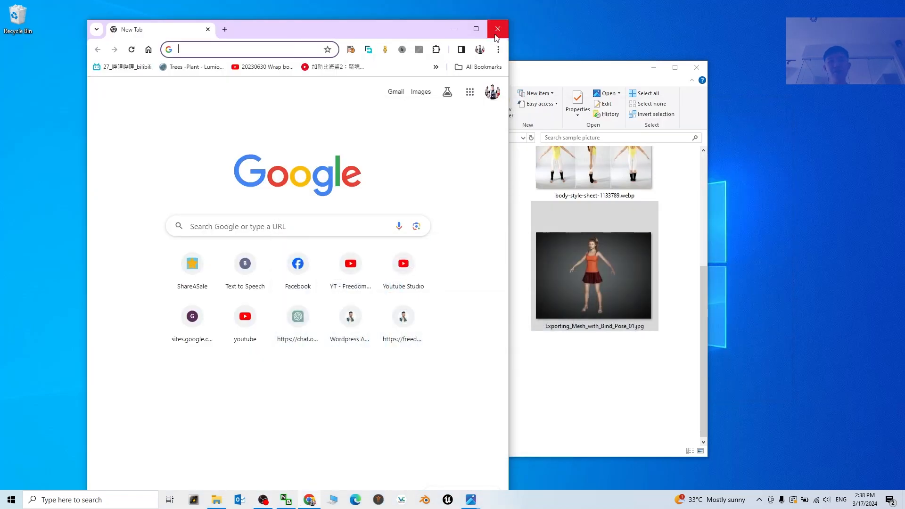
{"action": "type", "text": "tripo3d.ai/app"}
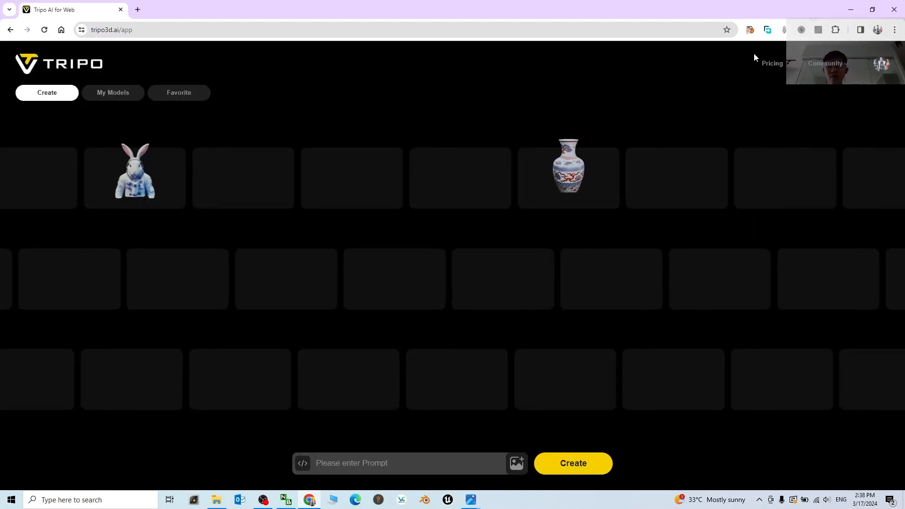
{"action": "left_click", "coordinate": [826, 64]}
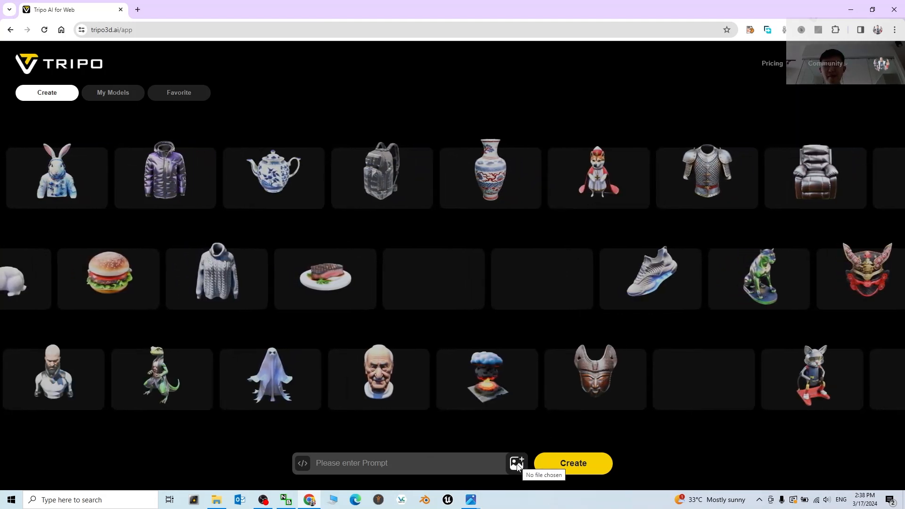
Step: Upload Exporting_Mesh_with_Bind_Pose_01.jpg from the sample picture folder to start model generation
{"action": "left_click", "coordinate": [516, 463]}
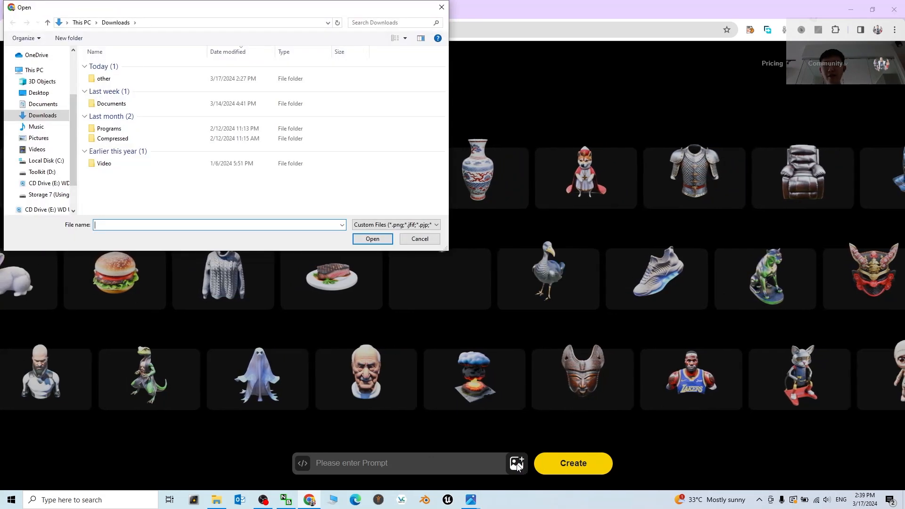
{"action": "left_click", "coordinate": [216, 500]}
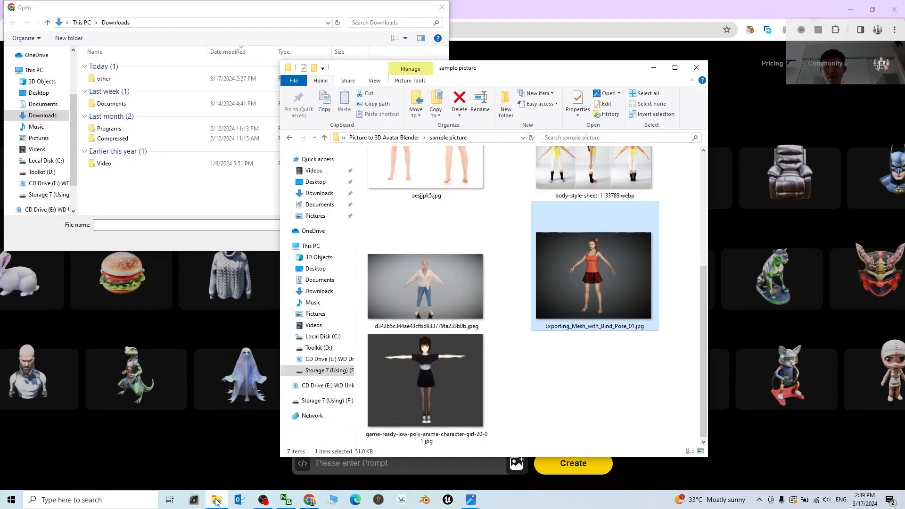
{"action": "mouse_move", "coordinate": [592, 275]}
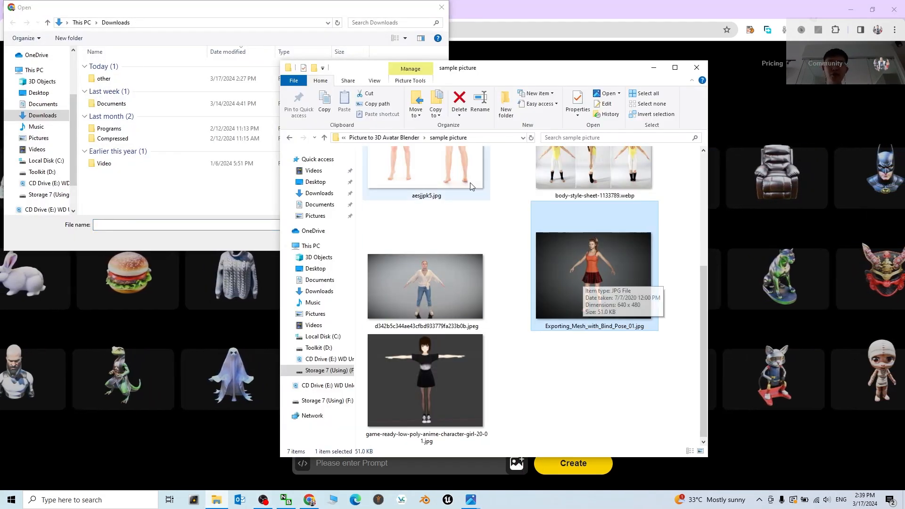
{"action": "left_click", "coordinate": [427, 137]}
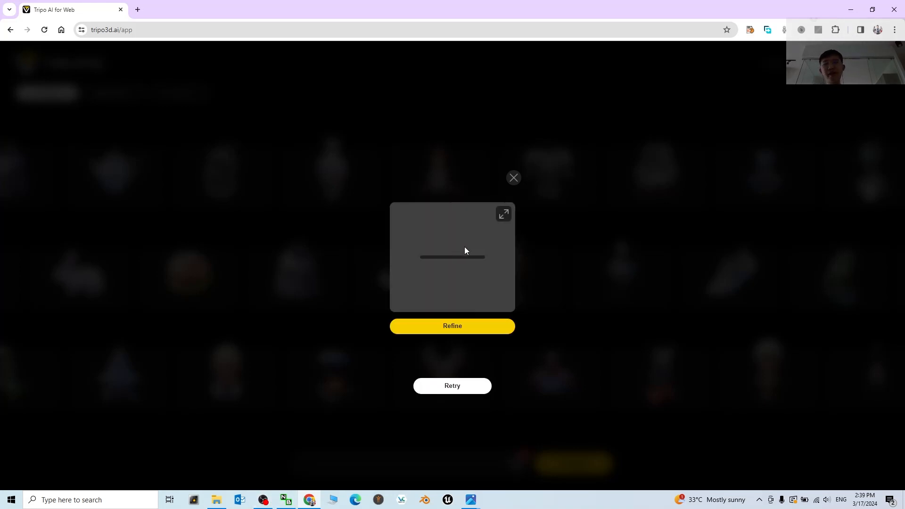
{"action": "mouse_move", "coordinate": [410, 276]}
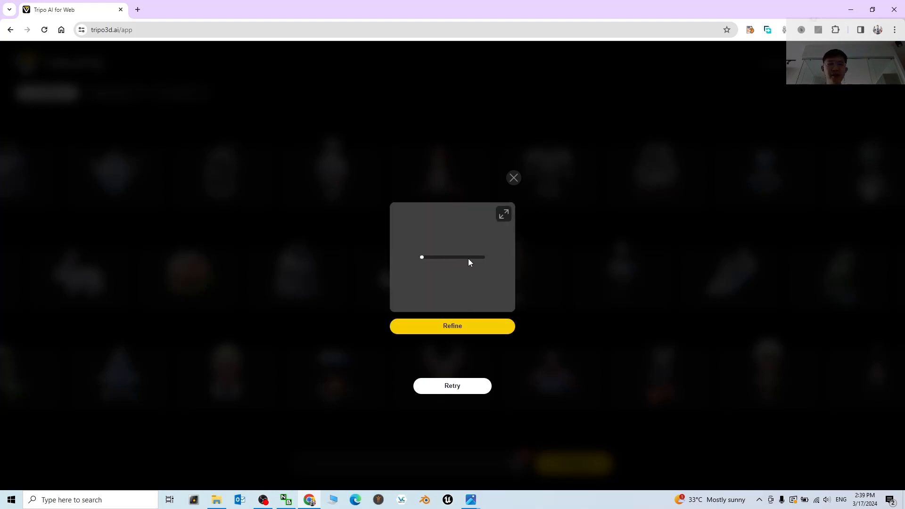
Step: Wait while Tripo generates the textured model of the orange-top girl
{"action": "left_click_drag", "start_coordinate": [421, 257], "coordinate": [426, 257]}
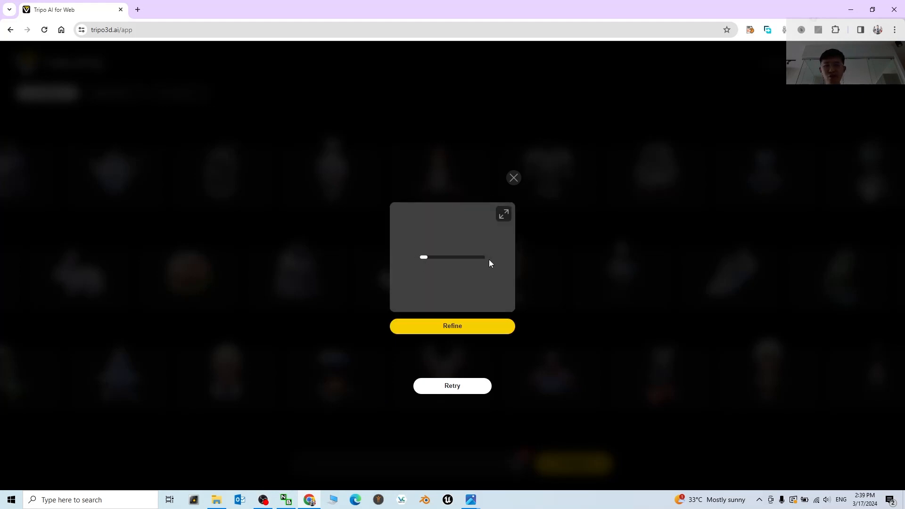
{"action": "mouse_move", "coordinate": [481, 261]}
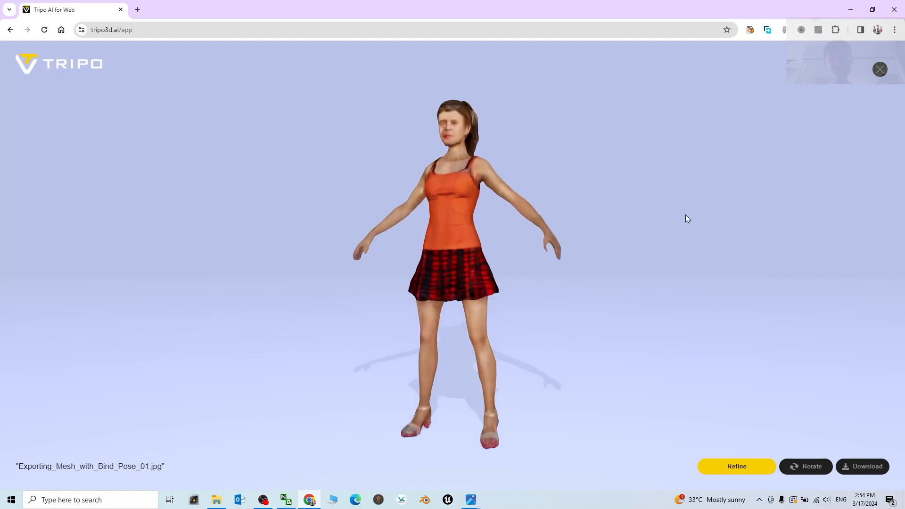
Step: Zoom out and orbit to view the generated character from above
{"action": "left_click_drag", "start_coordinate": [687, 219], "coordinate": [719, 233]}
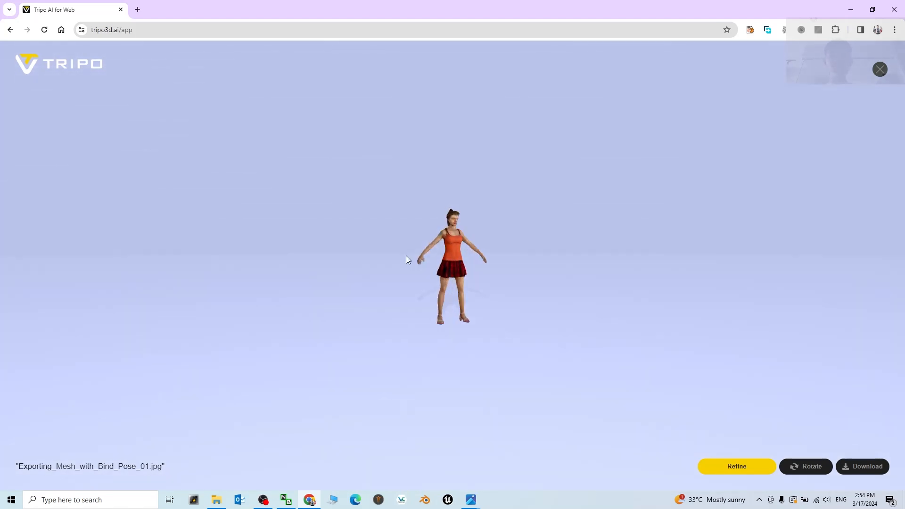
{"action": "left_click_drag", "start_coordinate": [406, 260], "coordinate": [483, 254]}
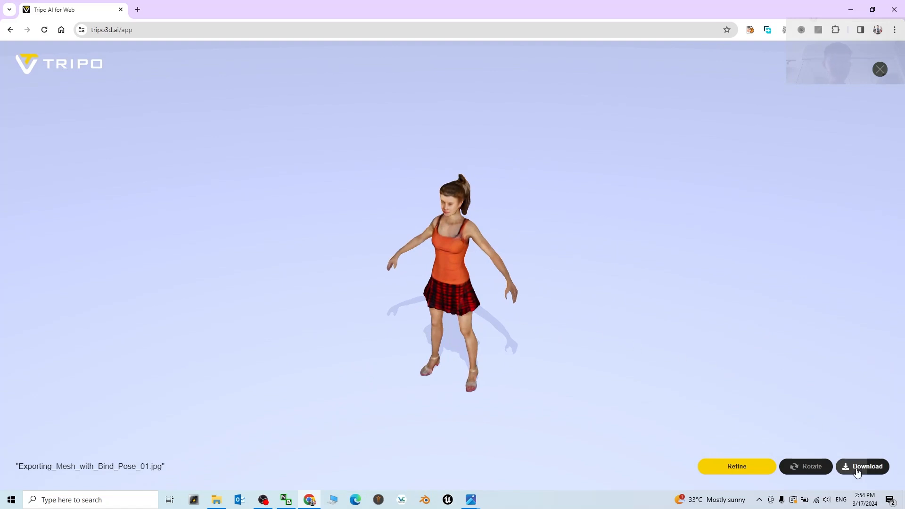
Step: Download the generated character as model.glb and watch the transfer finish
{"action": "left_click", "coordinate": [867, 466]}
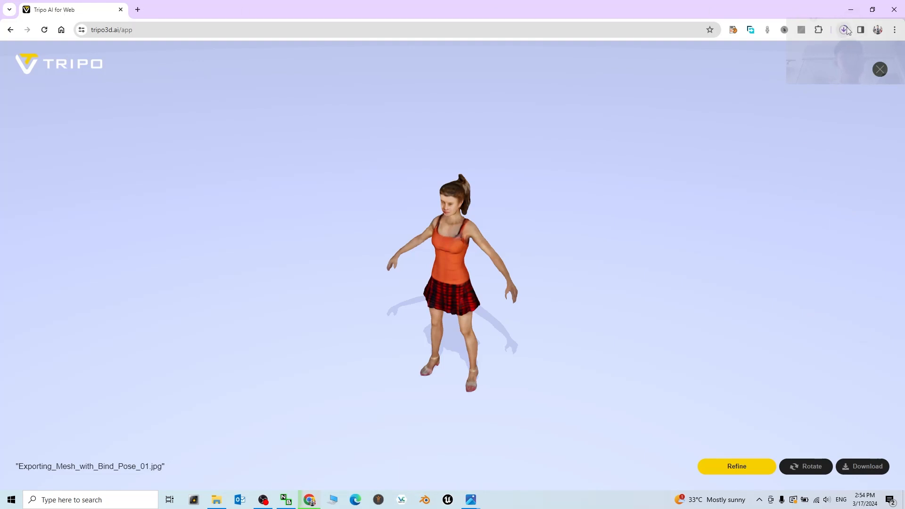
{"action": "left_click", "coordinate": [844, 29]}
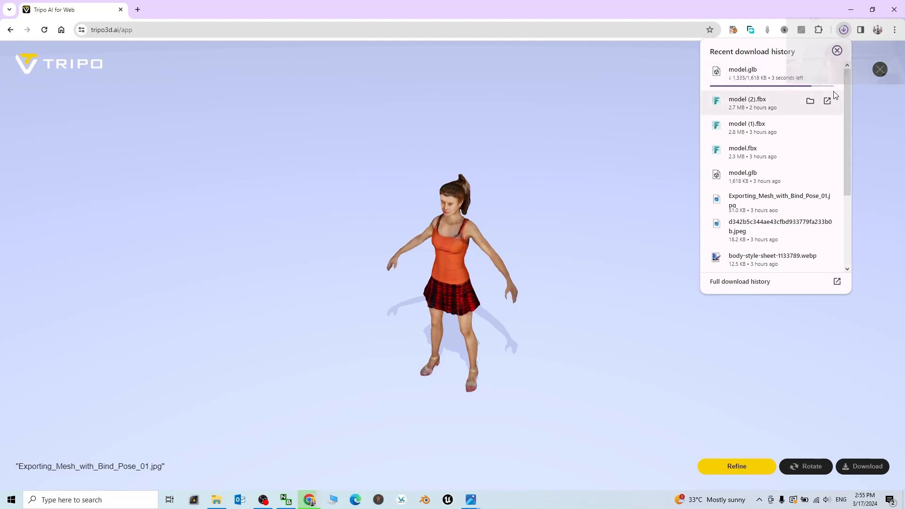
{"action": "mouse_move", "coordinate": [716, 147]}
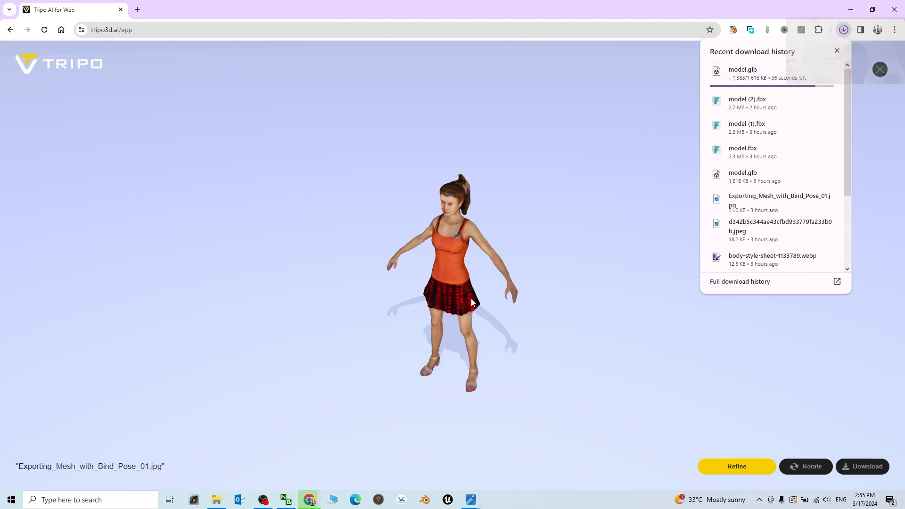
{"action": "mouse_move", "coordinate": [348, 276]}
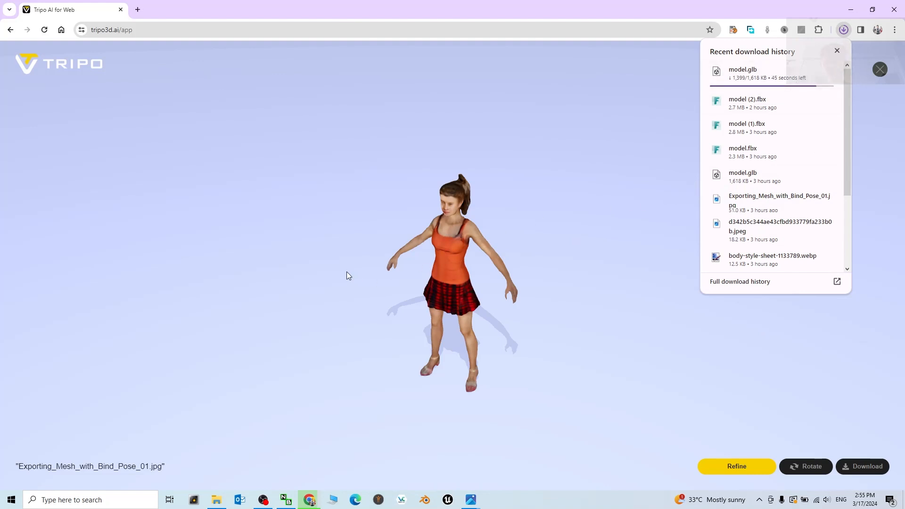
{"action": "mouse_move", "coordinate": [241, 362]}
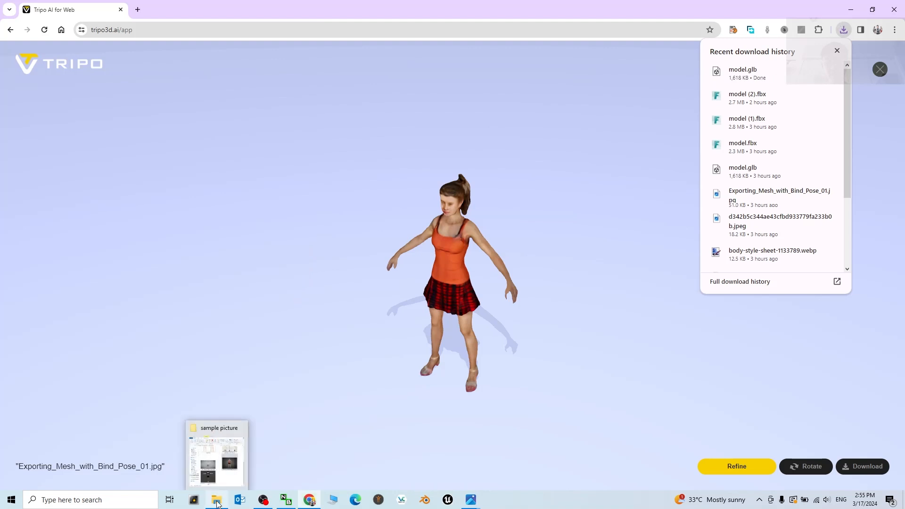
Step: Go to the Downloads folder and preview the downloaded model.glb
{"action": "right_click", "coordinate": [217, 499]}
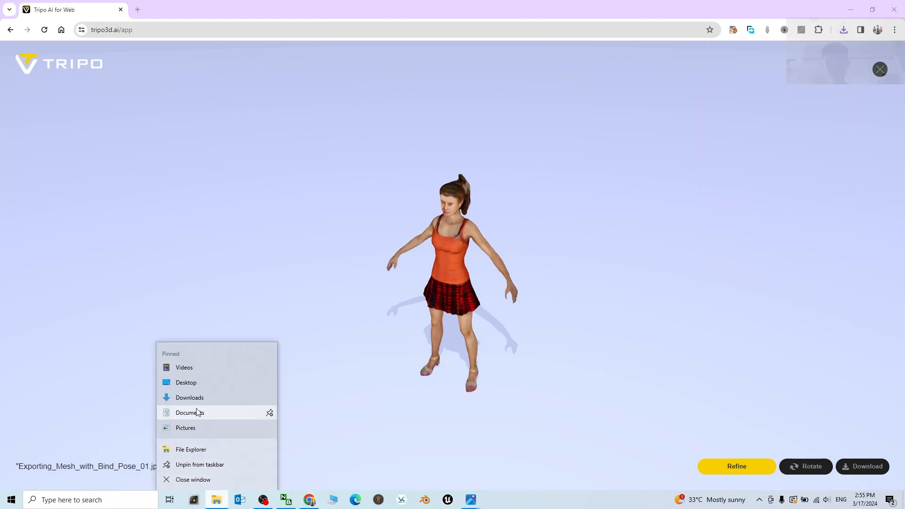
{"action": "mouse_move", "coordinate": [189, 398]}
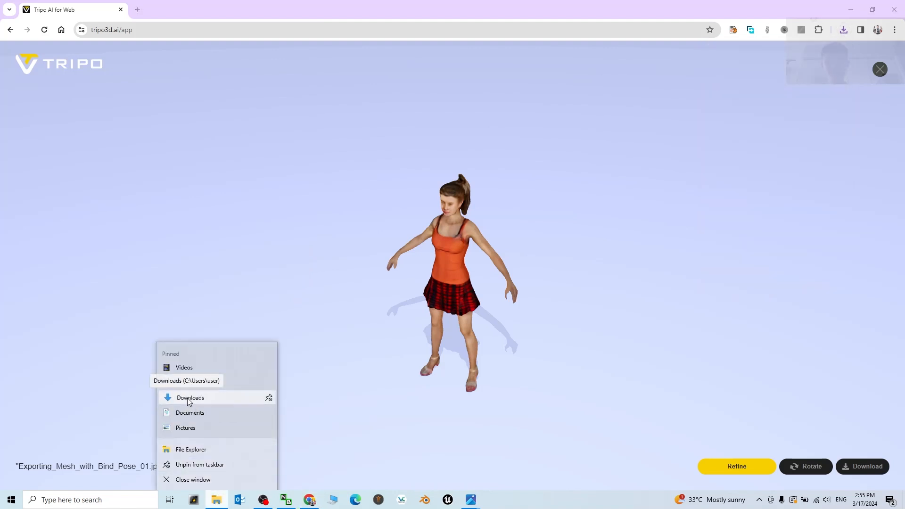
{"action": "left_click", "coordinate": [189, 398]}
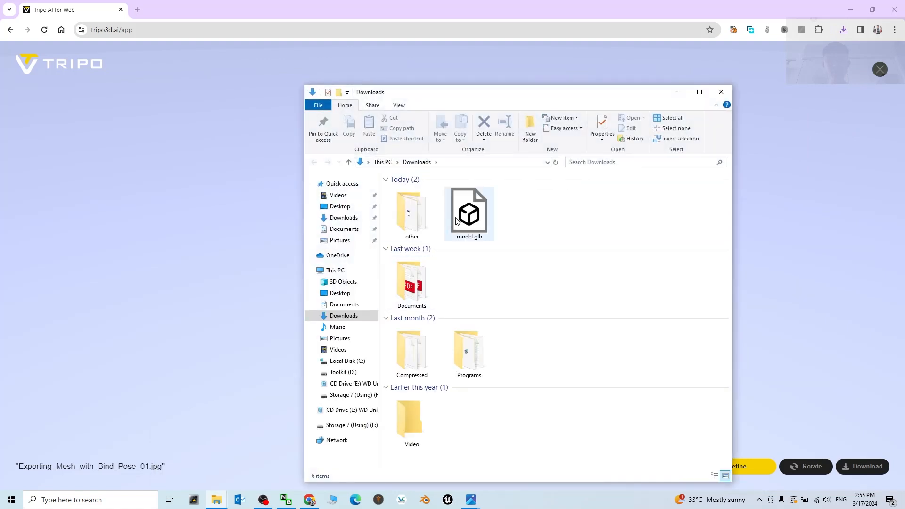
{"action": "left_click", "coordinate": [469, 212]}
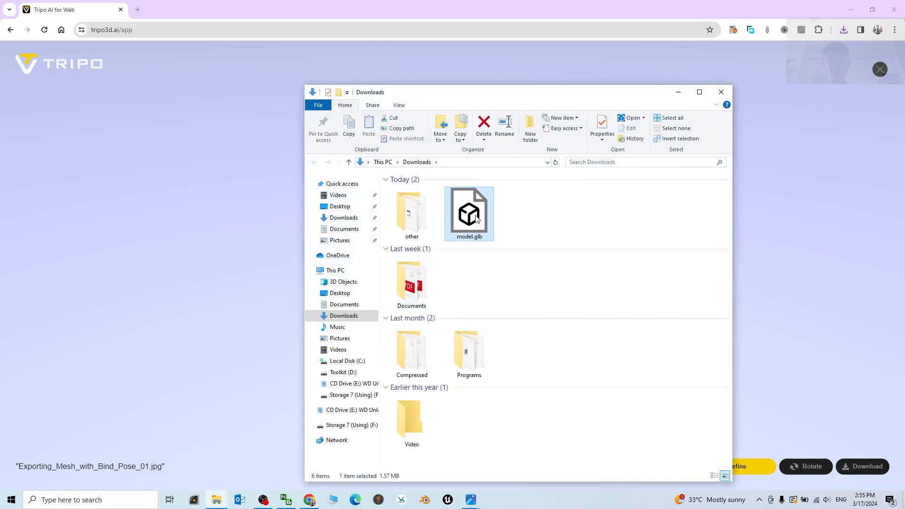
{"action": "double_click", "coordinate": [468, 212]}
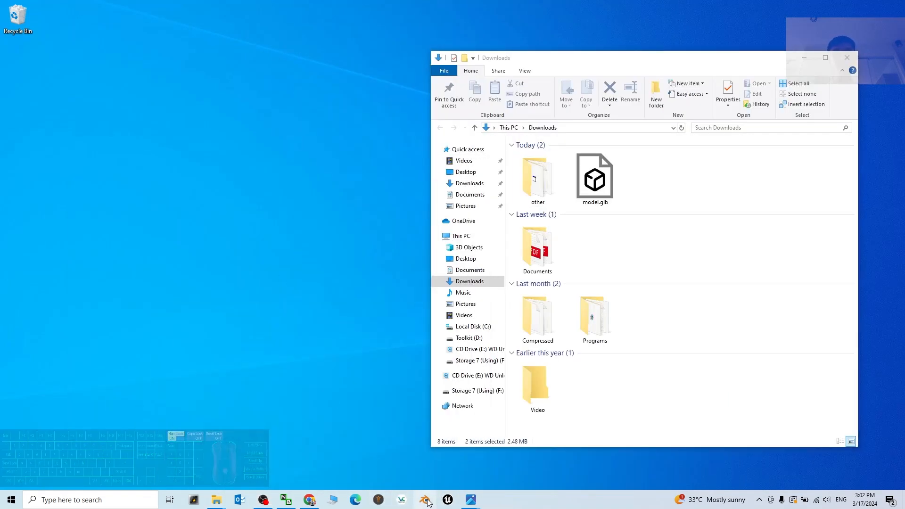
Step: Launch Blender and delete the default cube, camera and light
{"action": "left_click", "coordinate": [424, 500]}
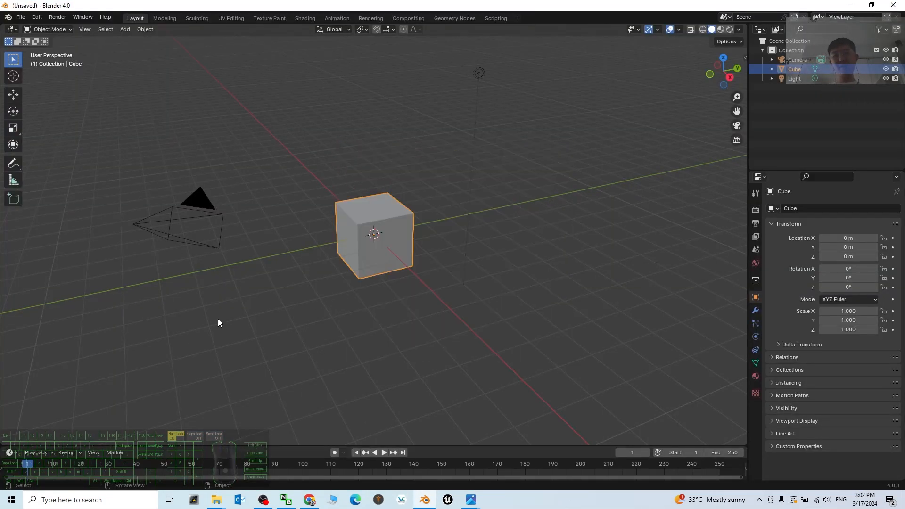
{"action": "left_click", "coordinate": [190, 225]}
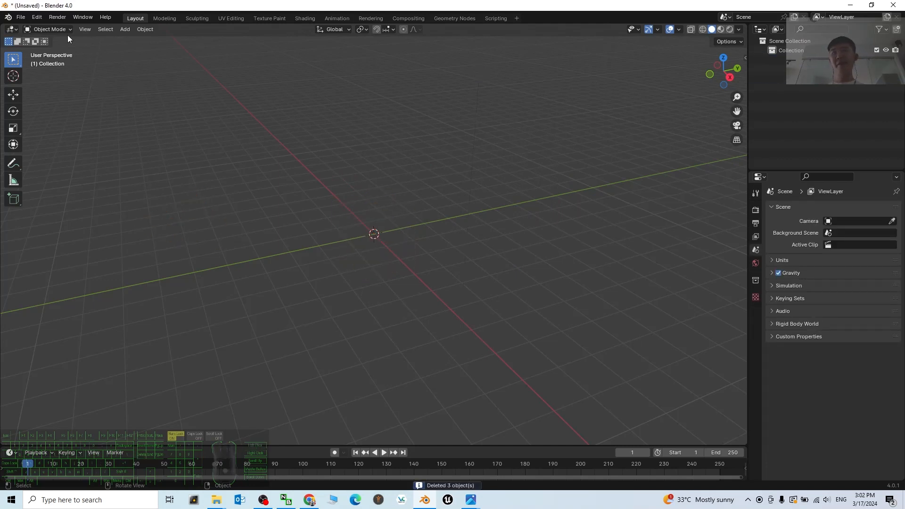
Step: Import Downloads/model.glb into the scene via glTF 2.0 import
{"action": "left_click", "coordinate": [20, 17]}
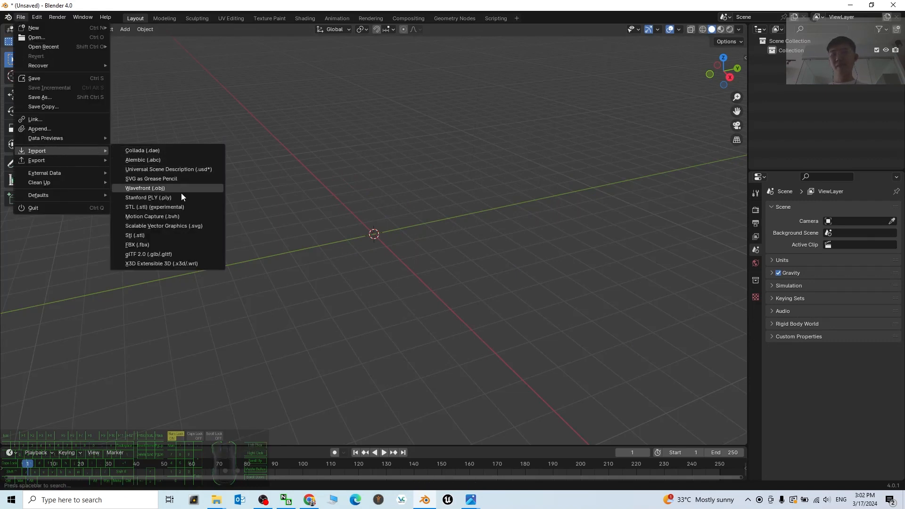
{"action": "mouse_move", "coordinate": [142, 253]}
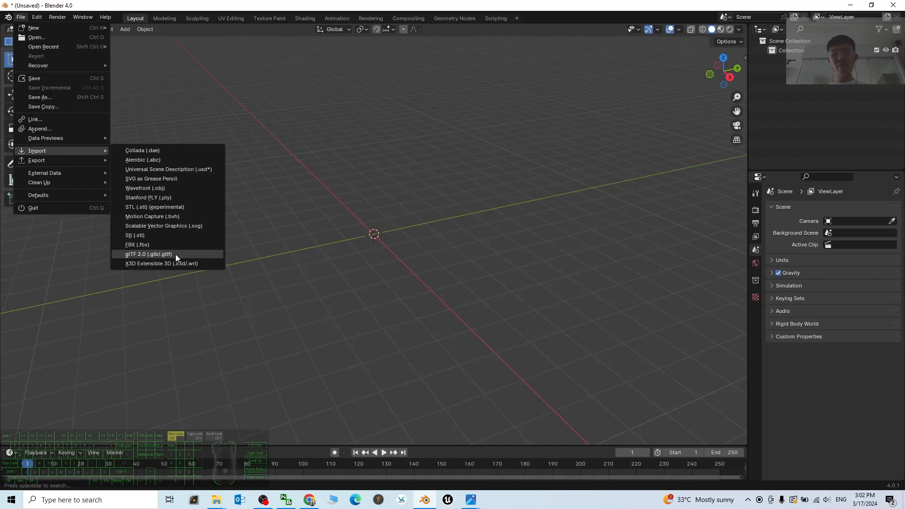
{"action": "left_click", "coordinate": [148, 254]}
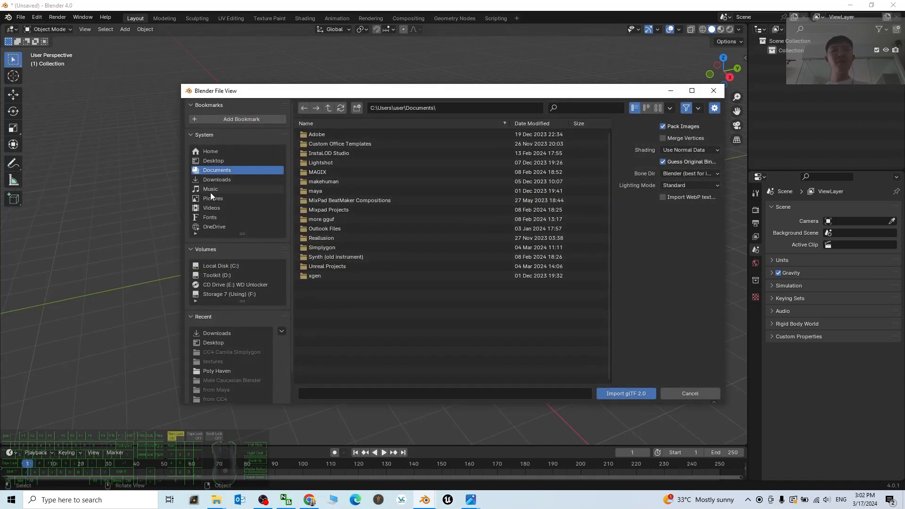
{"action": "left_click", "coordinate": [217, 180]}
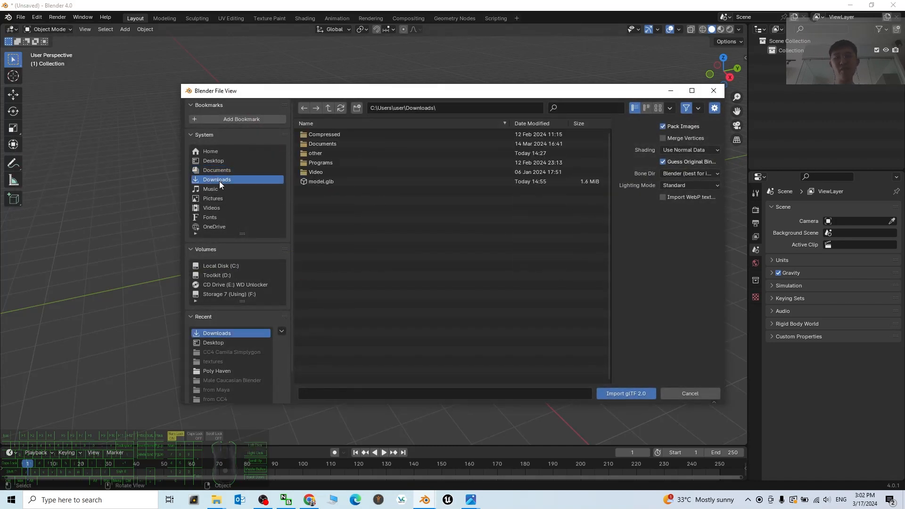
{"action": "left_click", "coordinate": [320, 181]}
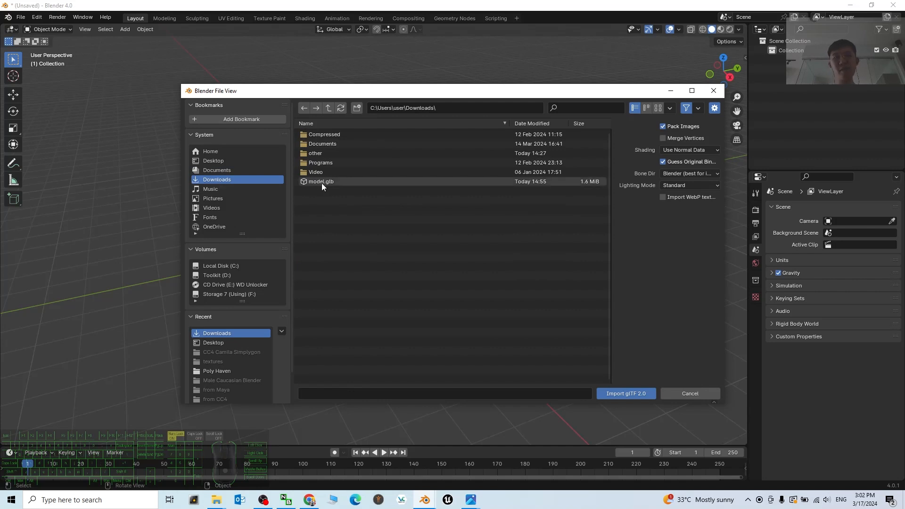
{"action": "left_click", "coordinate": [625, 393]}
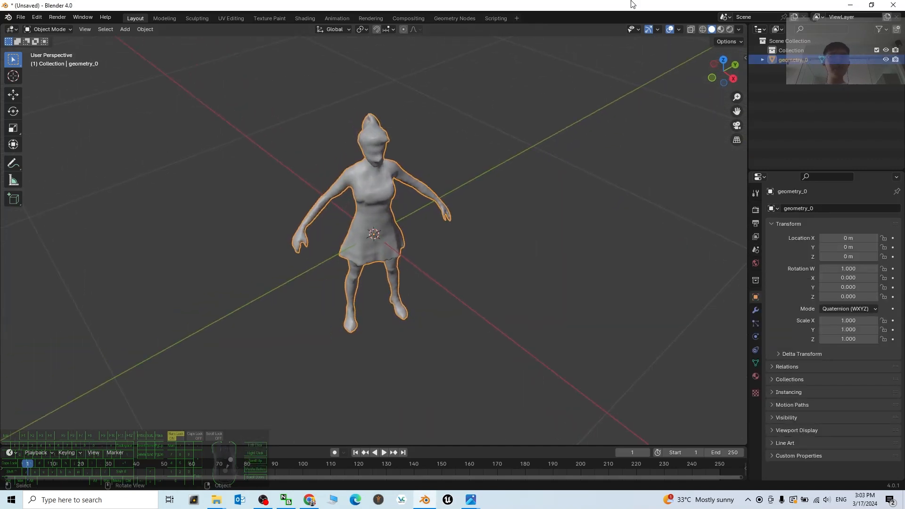
Step: Show textures, select geometry_0 and rotate it about Z to face front
{"action": "left_click", "coordinate": [719, 29]}
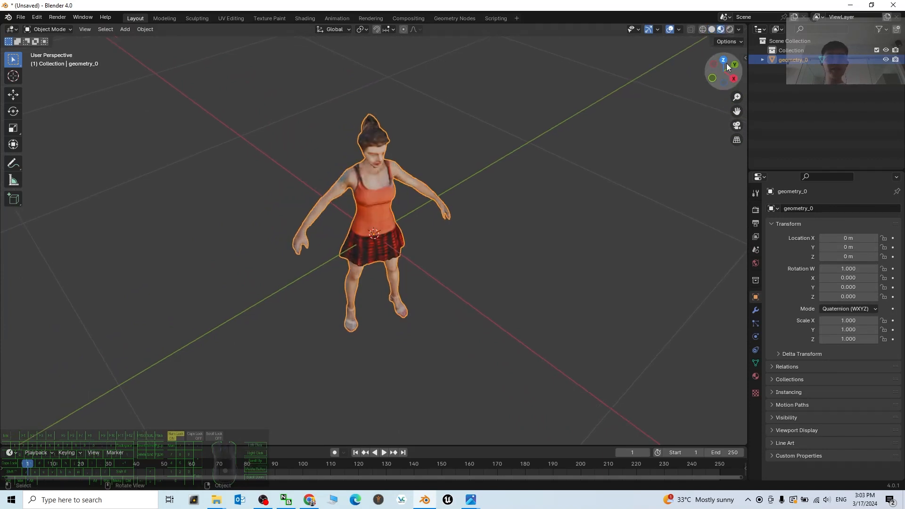
{"action": "left_click", "coordinate": [723, 60]}
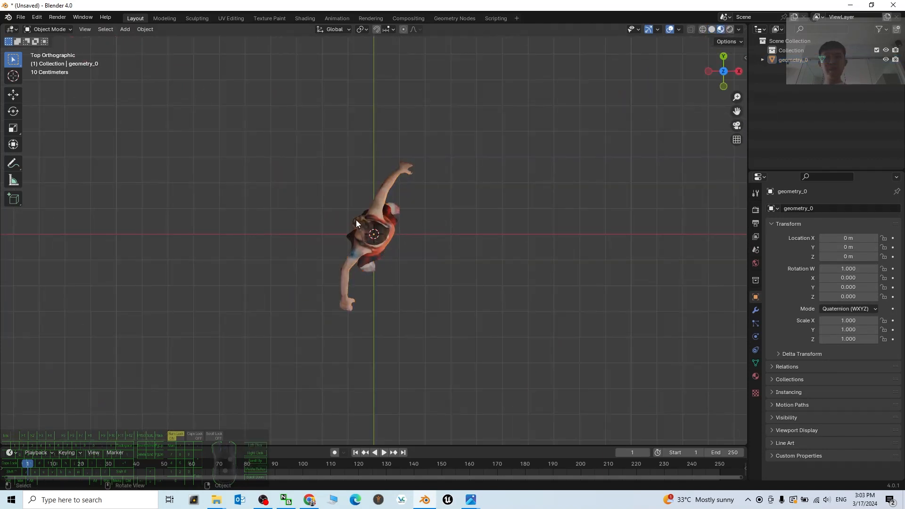
{"action": "left_click", "coordinate": [390, 209]}
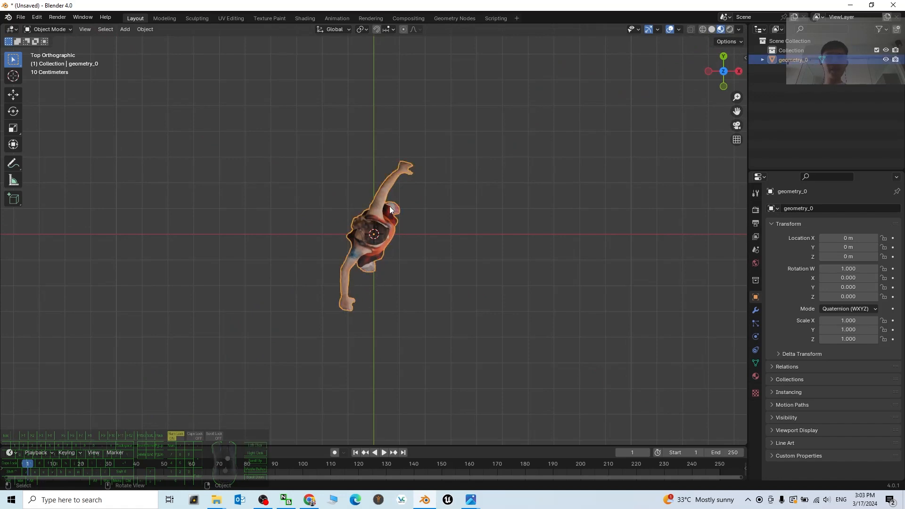
{"action": "mouse_move", "coordinate": [427, 153]}
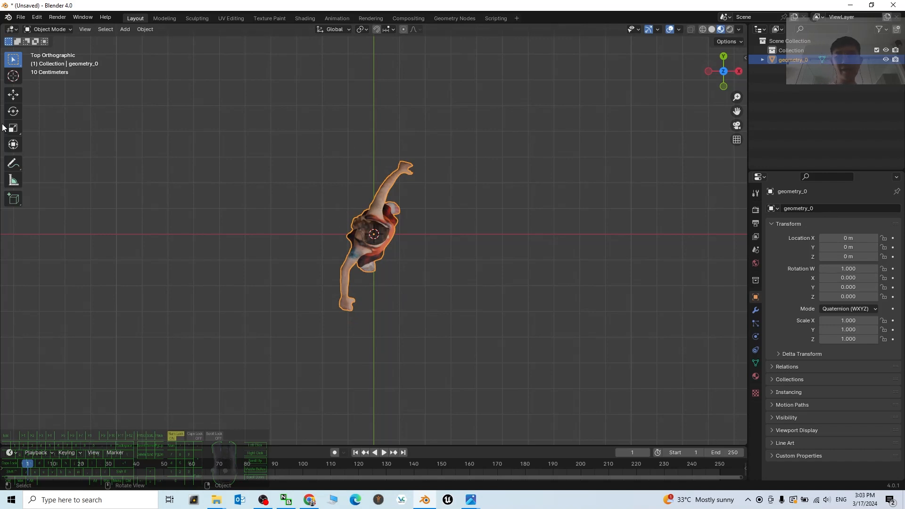
{"action": "left_click", "coordinate": [13, 111]}
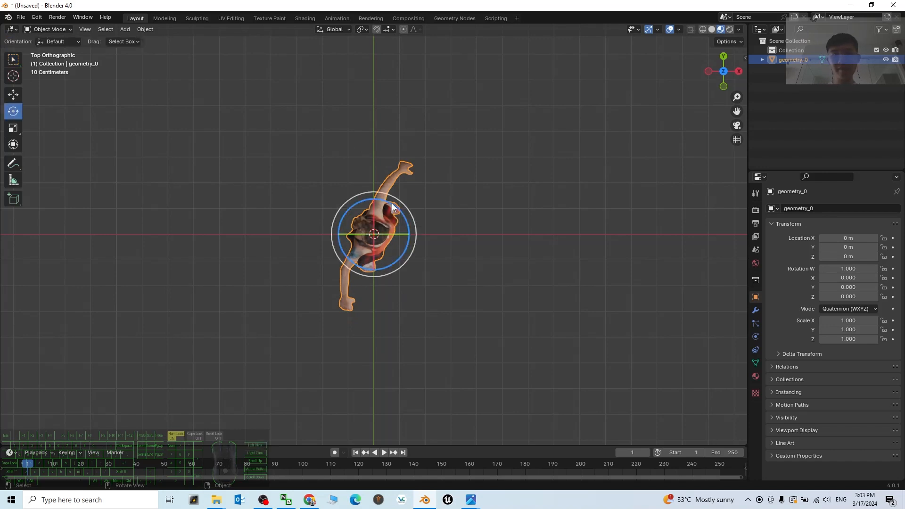
{"action": "key", "text": "r"}
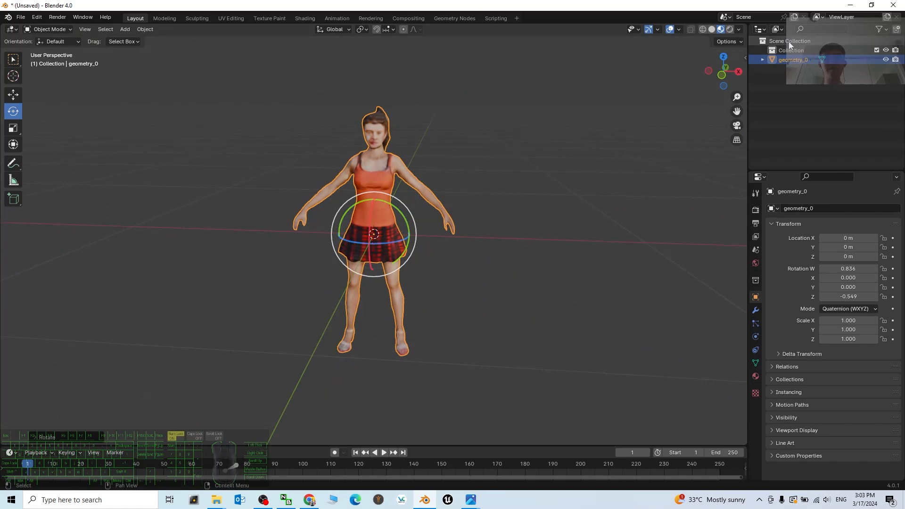
{"action": "mouse_move", "coordinate": [720, 81]}
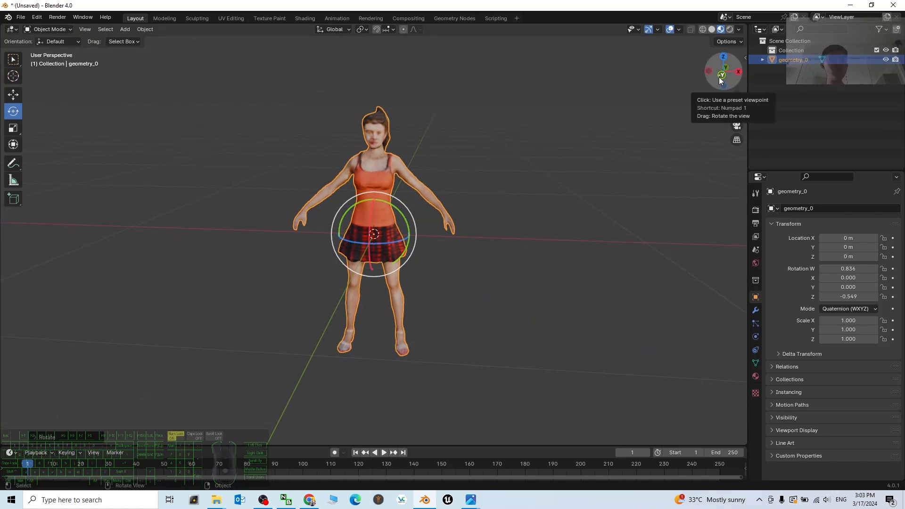
Step: In front view, move the character along Z so its feet rest on the ground line
{"action": "left_click", "coordinate": [723, 72]}
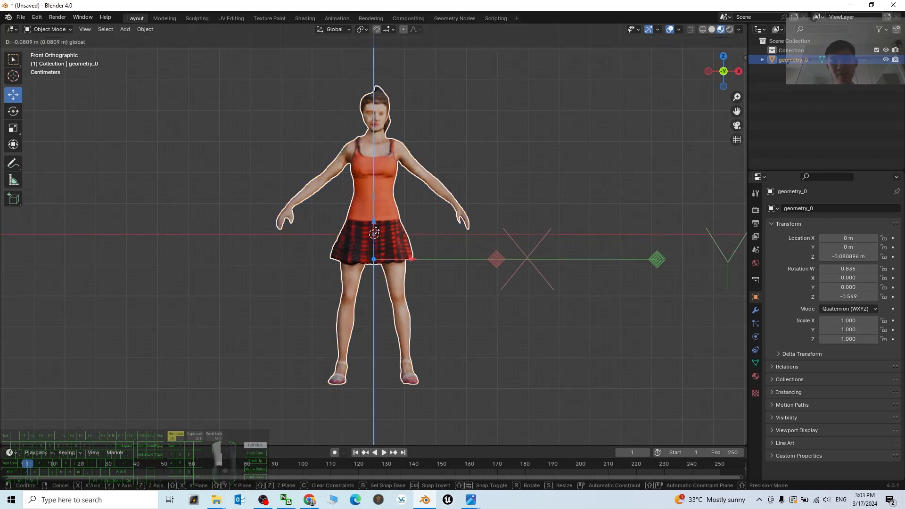
{"action": "left_click_drag", "start_coordinate": [374, 233], "coordinate": [384, 347]}
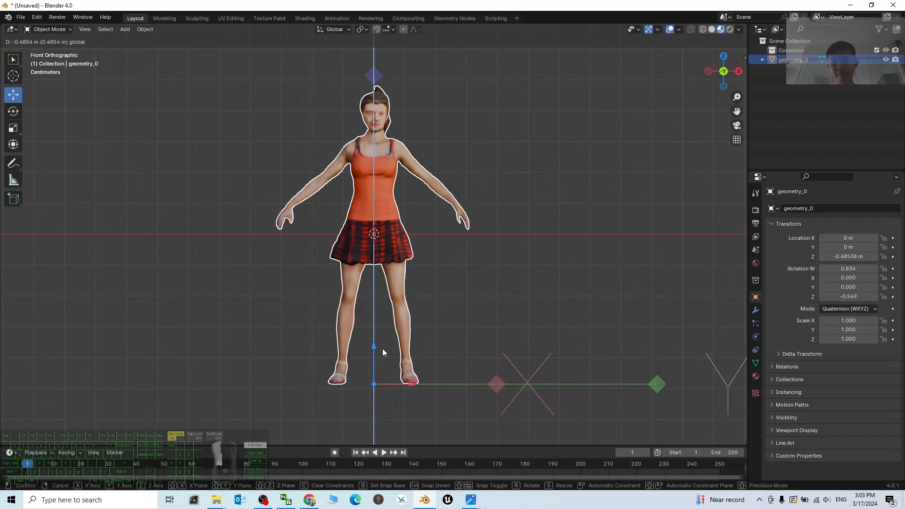
{"action": "left_click", "coordinate": [383, 352]}
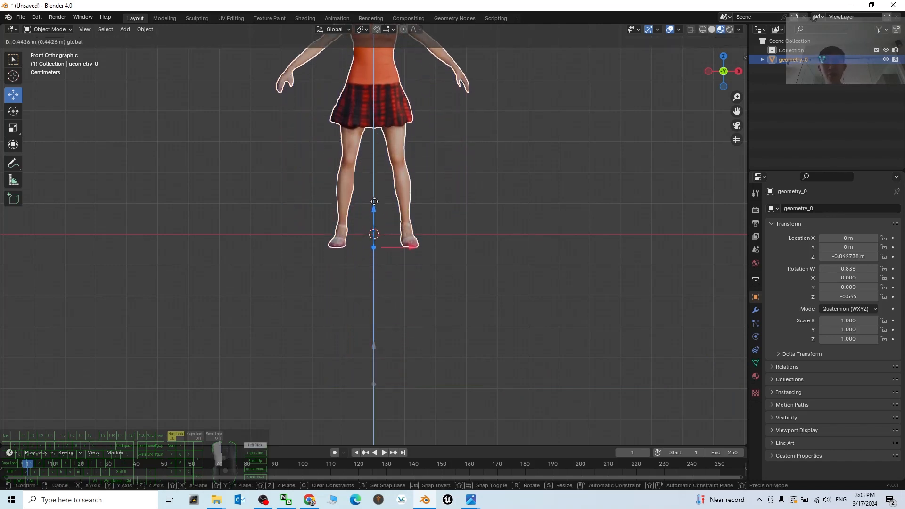
{"action": "left_click_drag", "start_coordinate": [374, 201], "coordinate": [374, 193]}
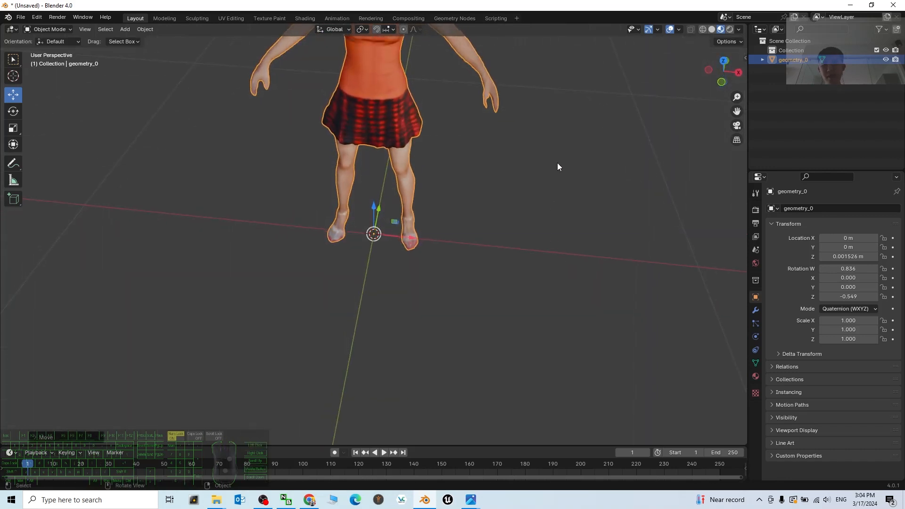
Step: Orbit around the character to check the placement from a front perspective
{"action": "left_click_drag", "start_coordinate": [557, 167], "coordinate": [598, 338]}
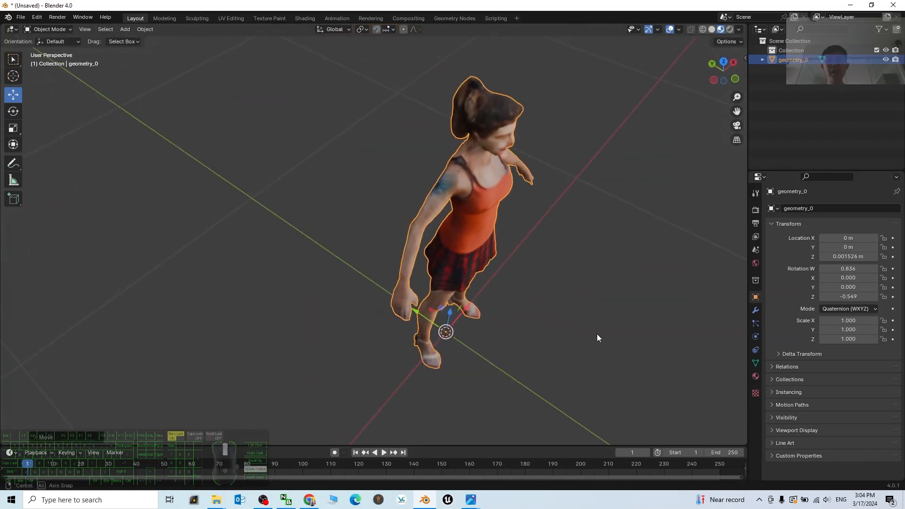
{"action": "left_click_drag", "start_coordinate": [597, 337], "coordinate": [542, 271]}
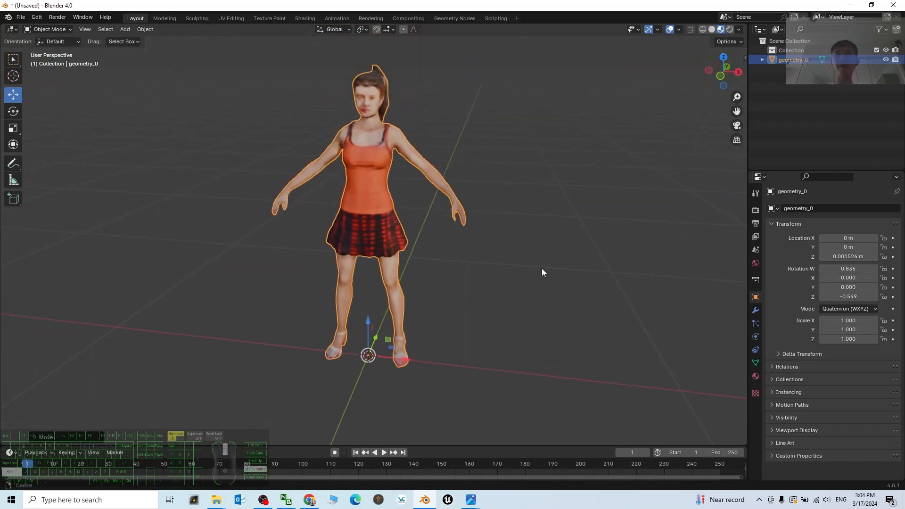
{"action": "left_click", "coordinate": [20, 17]}
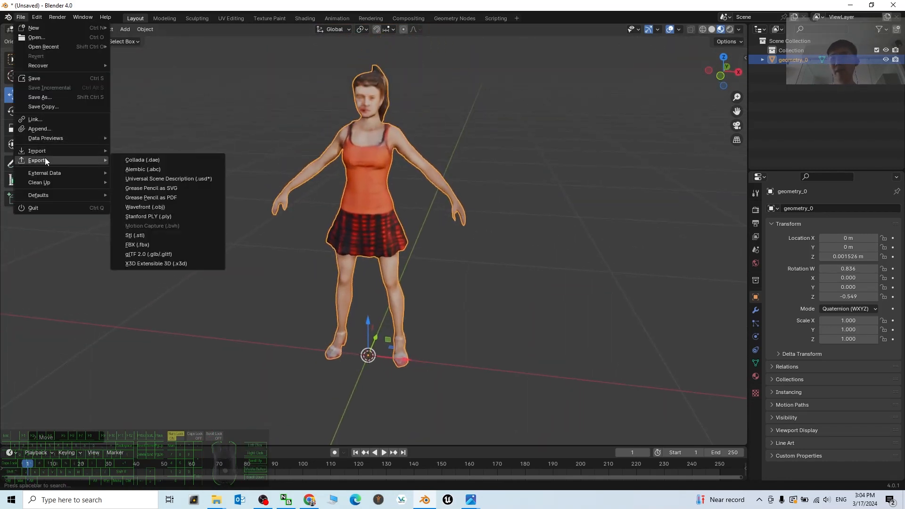
{"action": "mouse_move", "coordinate": [182, 233]}
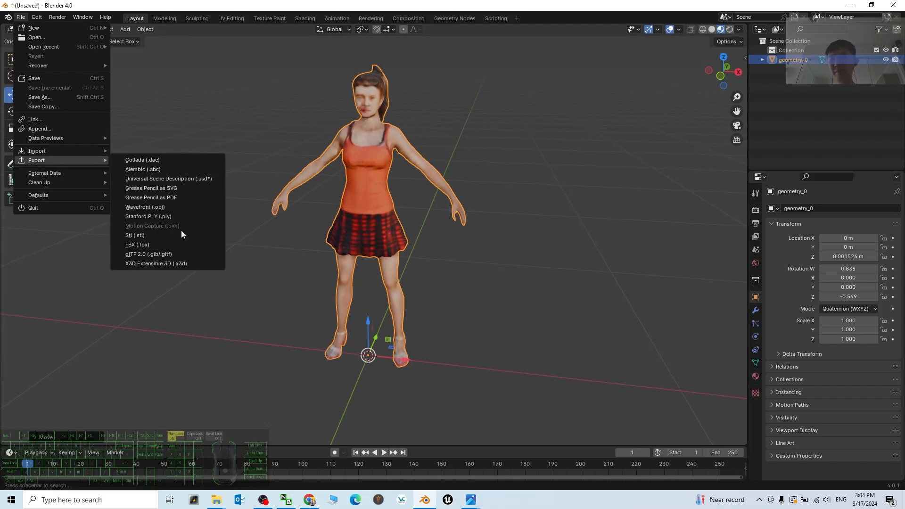
Step: Start an FBX export to the Downloads folder with Path Mode set to Copy for textures
{"action": "left_click", "coordinate": [137, 245]}
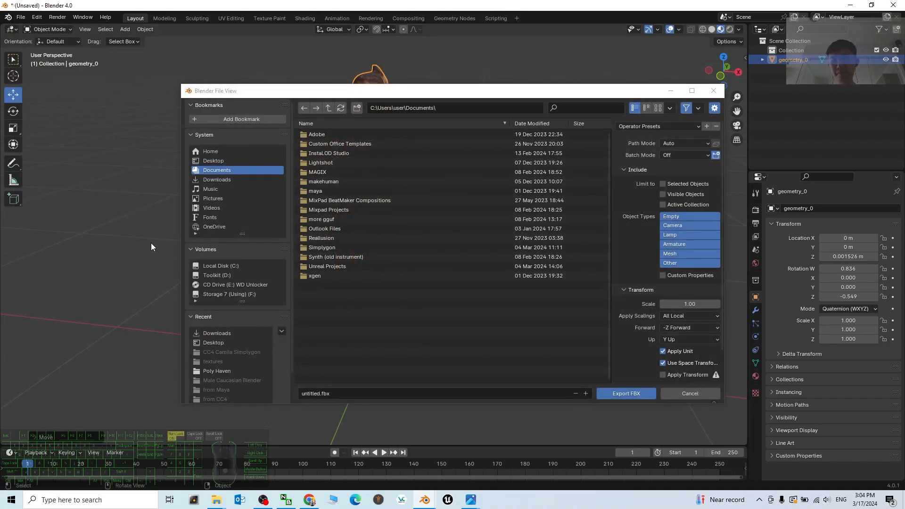
{"action": "mouse_move", "coordinate": [217, 179]}
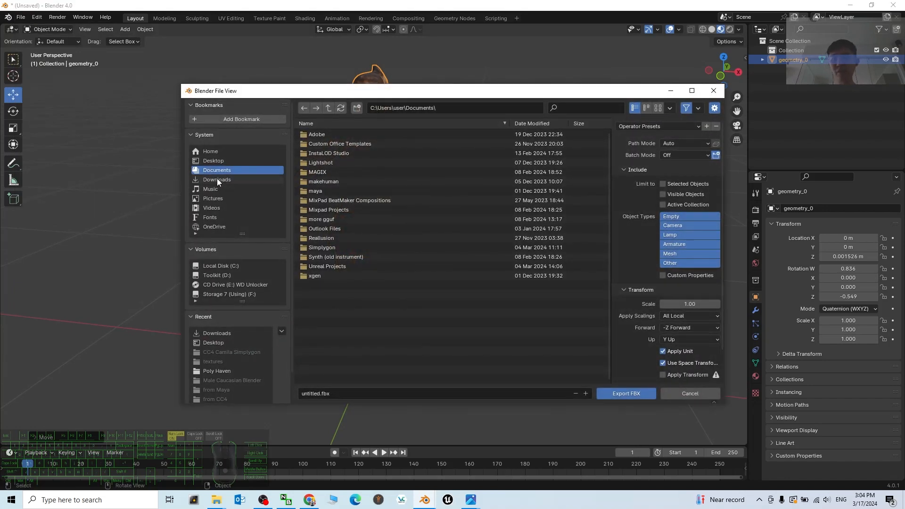
{"action": "left_click", "coordinate": [217, 180]}
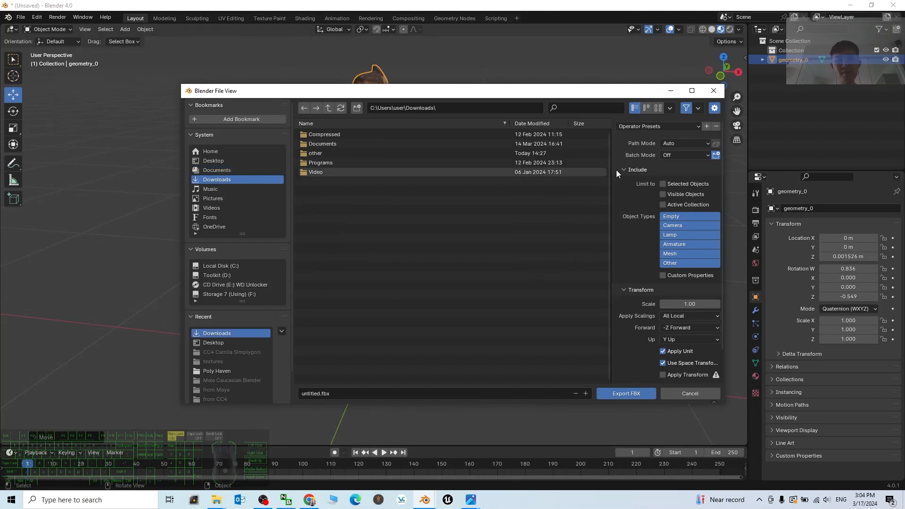
{"action": "left_click", "coordinate": [684, 143]}
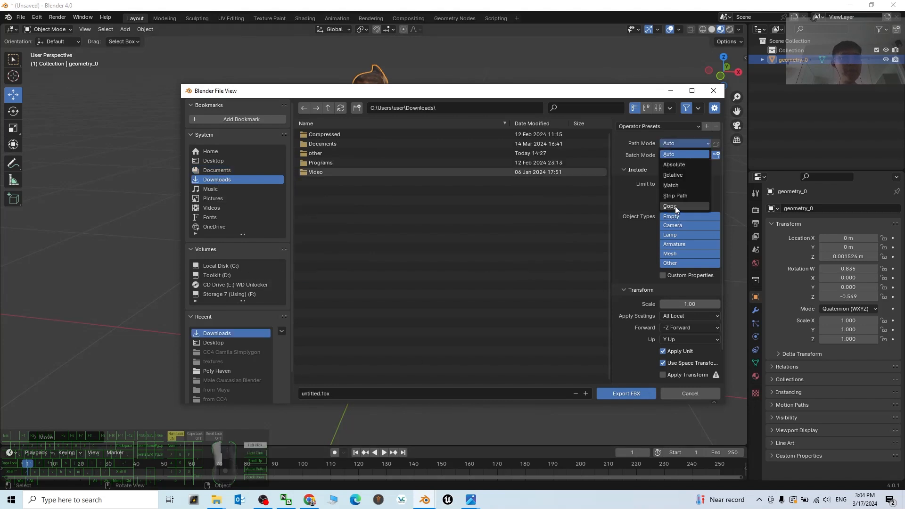
{"action": "left_click", "coordinate": [670, 207]}
{"action": "type", "text": "m"}
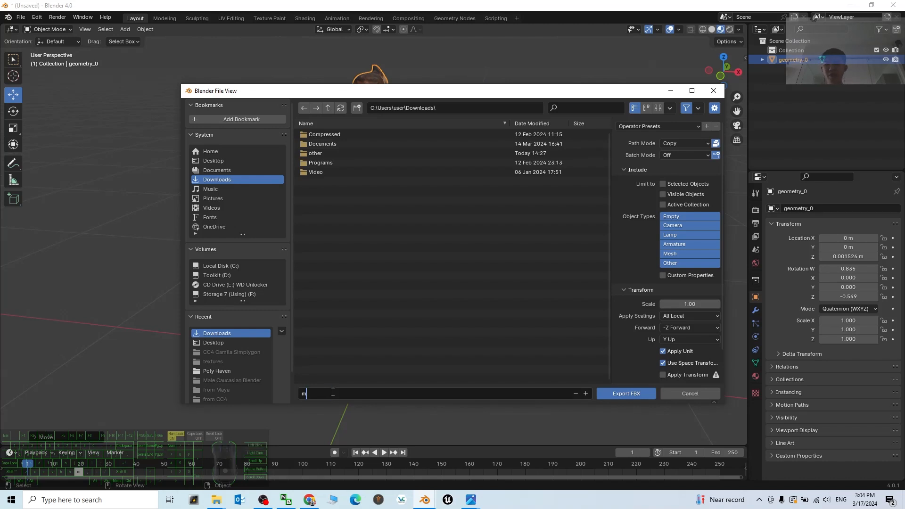
Step: Name the file model and export the FBX into Downloads
{"action": "type", "text": "odel"}
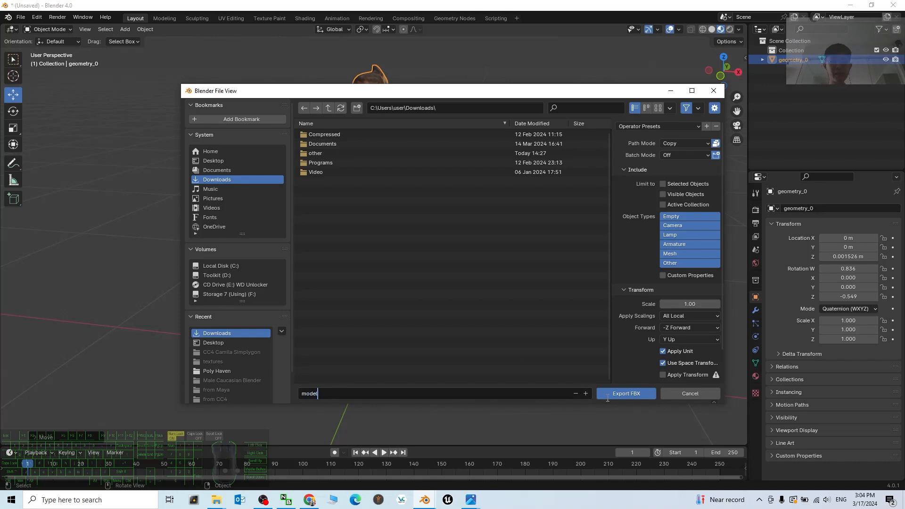
{"action": "left_click", "coordinate": [625, 393]}
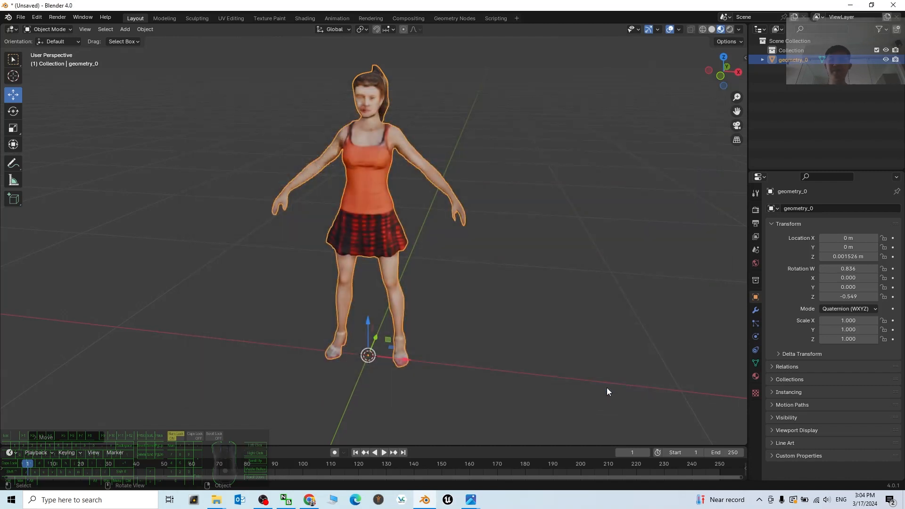
{"action": "left_click_drag", "start_coordinate": [606, 391], "coordinate": [560, 271]}
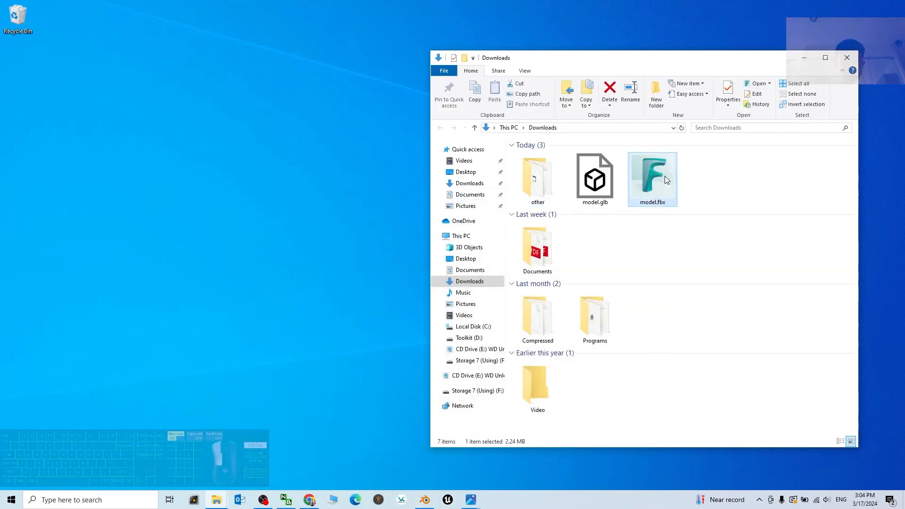
Step: Bring up the Downloads folder showing model.fbx beside model.glb
{"action": "double_click", "coordinate": [651, 179]}
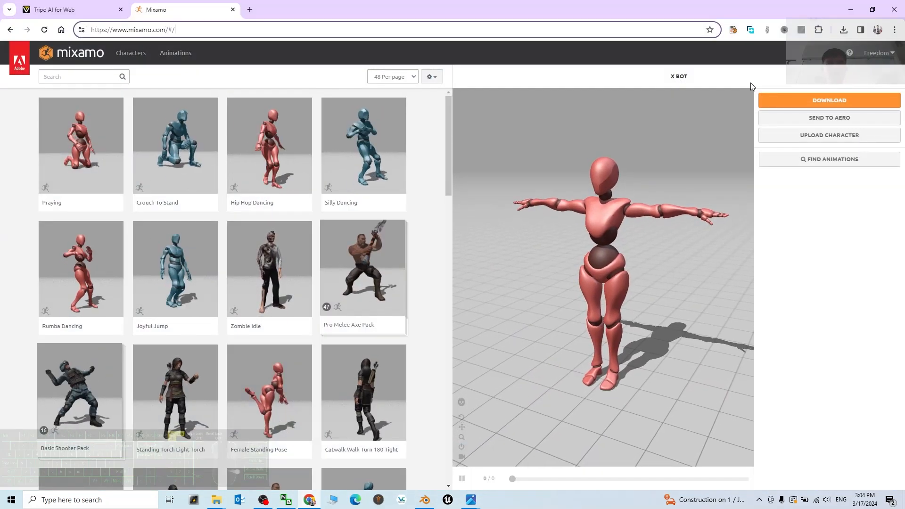
Step: Upload model.fbx from Downloads as a new Mixamo character so auto-rigging starts
{"action": "left_click", "coordinate": [829, 135]}
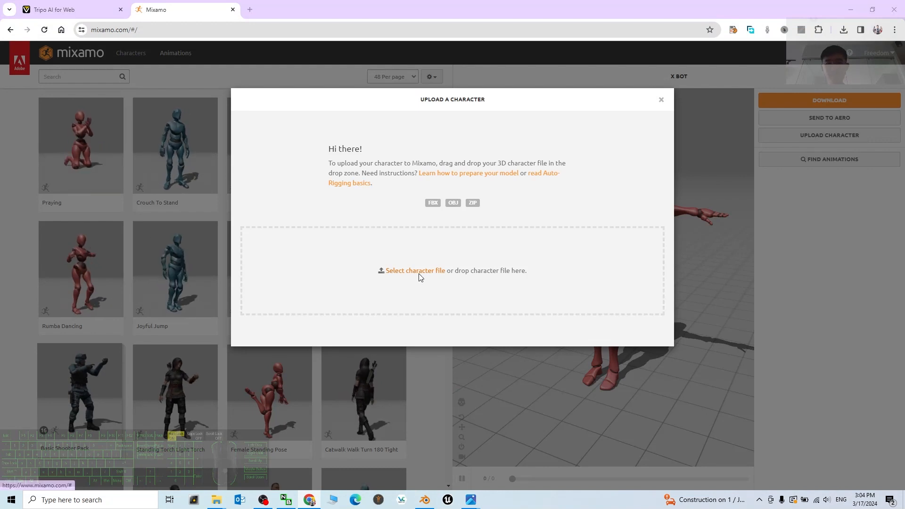
{"action": "left_click", "coordinate": [415, 271]}
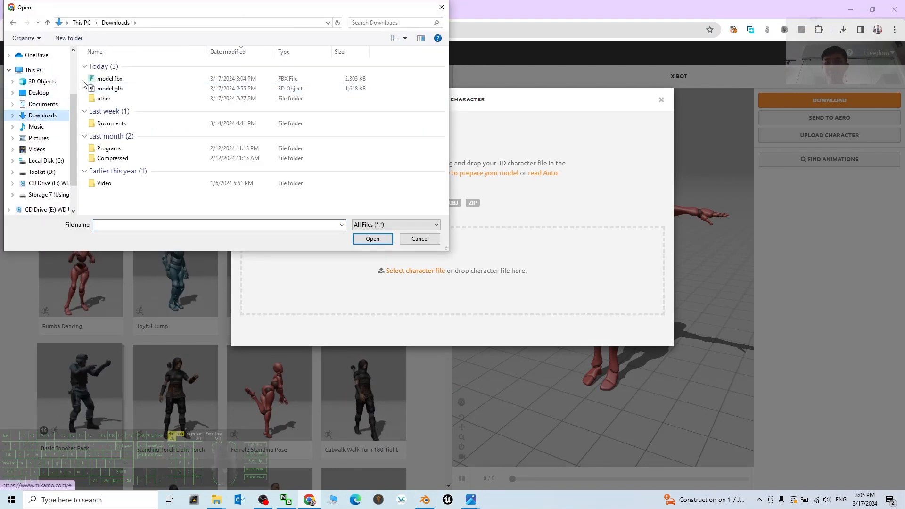
{"action": "left_click", "coordinate": [109, 79]}
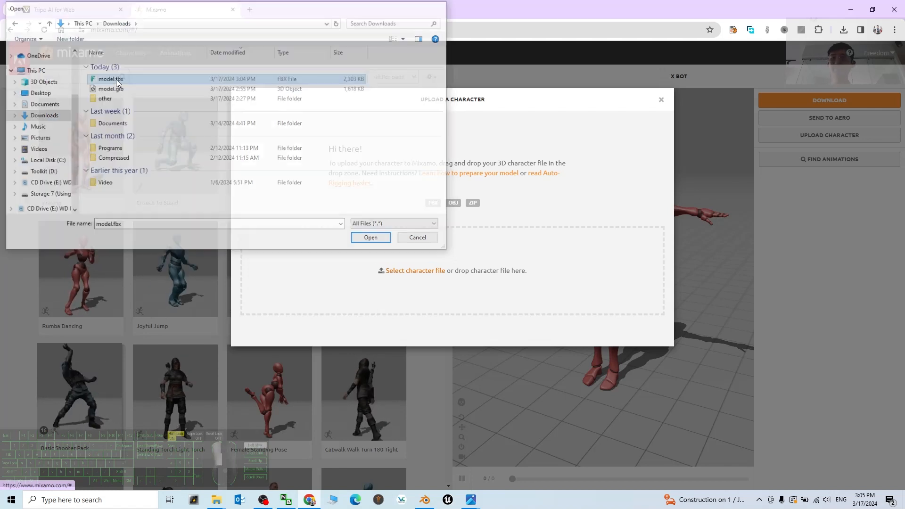
{"action": "left_click", "coordinate": [370, 237]}
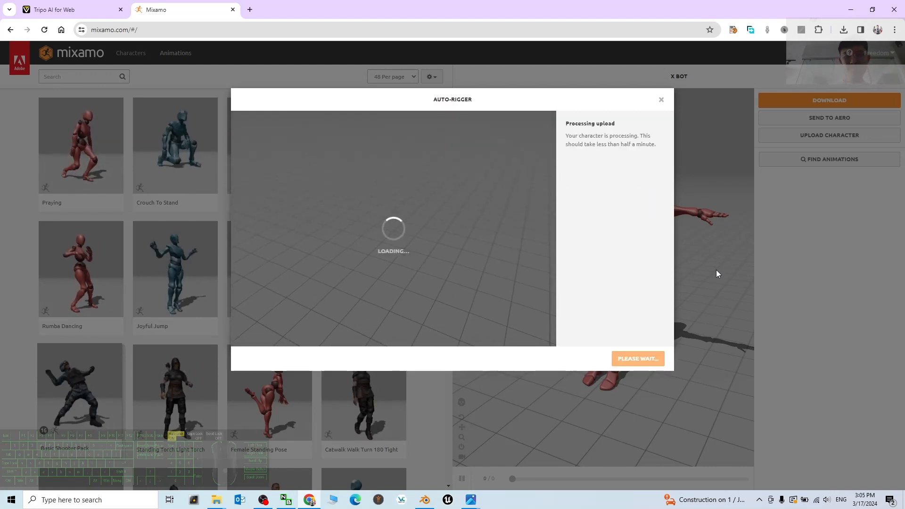
Step: Accept the front-facing orientation and advance to the Place Markers step
{"action": "left_click", "coordinate": [264, 499]}
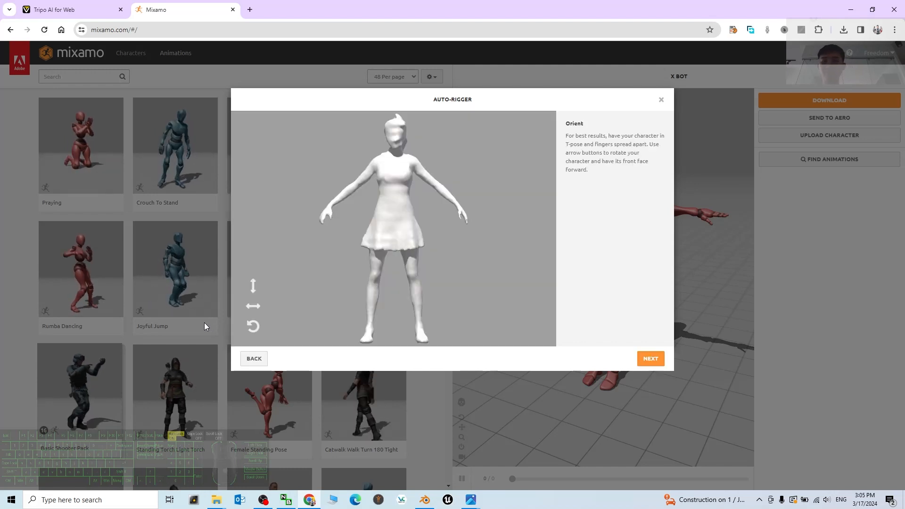
{"action": "mouse_move", "coordinate": [688, 312]}
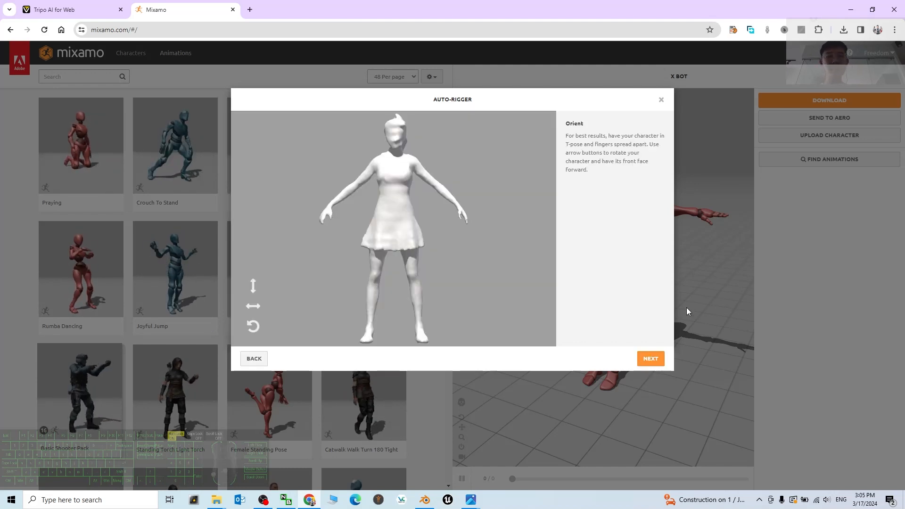
{"action": "left_click", "coordinate": [650, 358]}
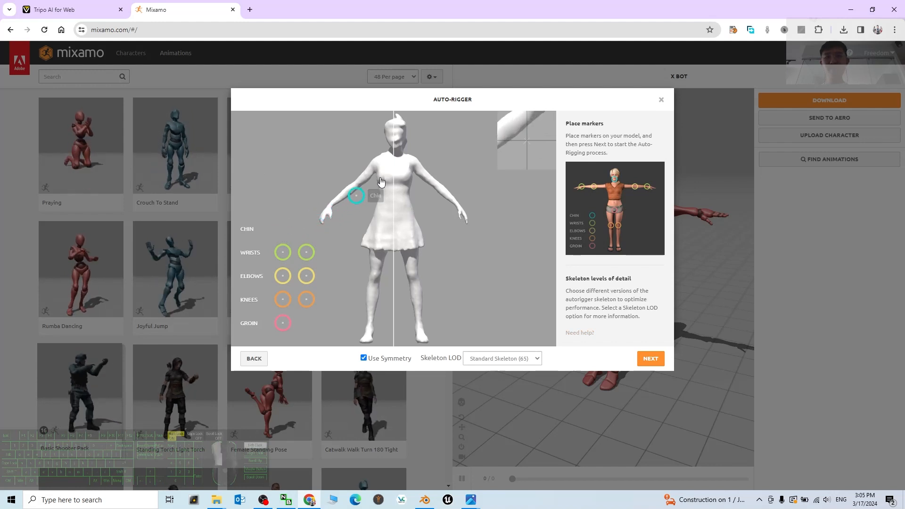
Step: Place the chin, elbow and groin markers on the model, toggling symmetry as needed
{"action": "left_click_drag", "start_coordinate": [356, 195], "coordinate": [394, 147]}
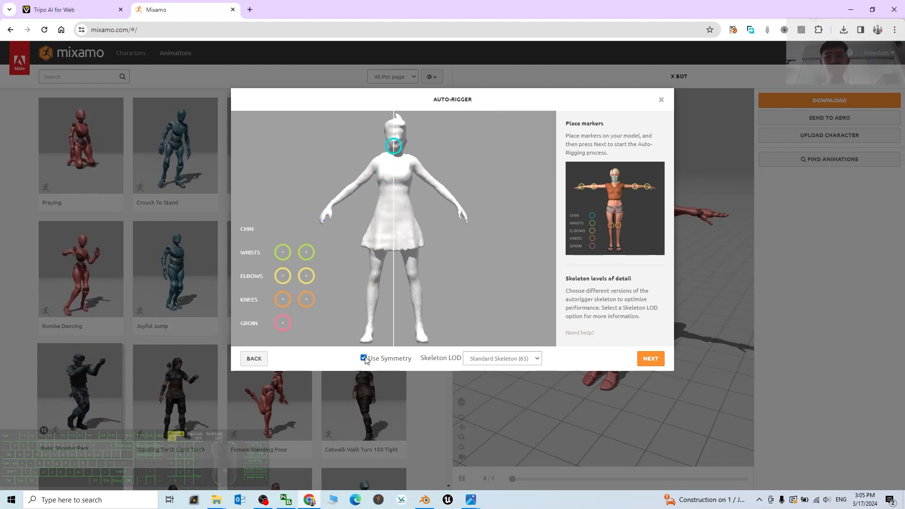
{"action": "left_click", "coordinate": [364, 358]}
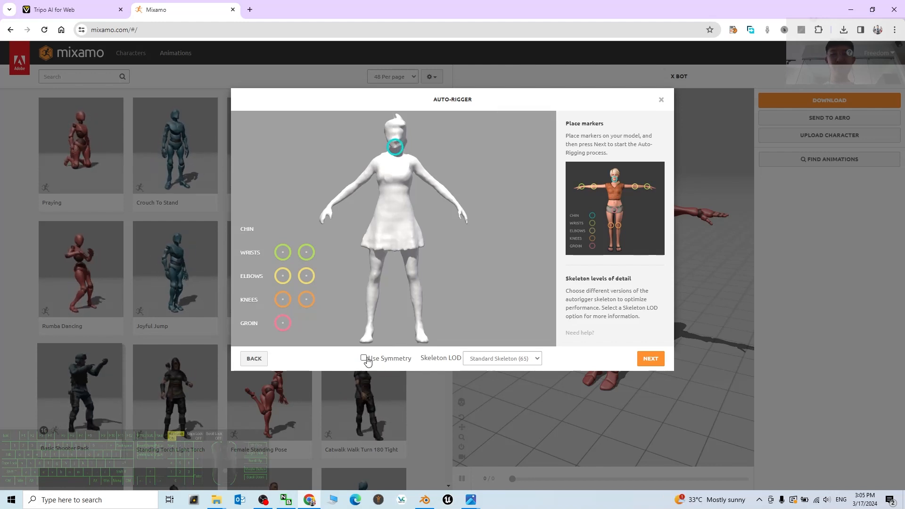
{"action": "left_click", "coordinate": [364, 358]}
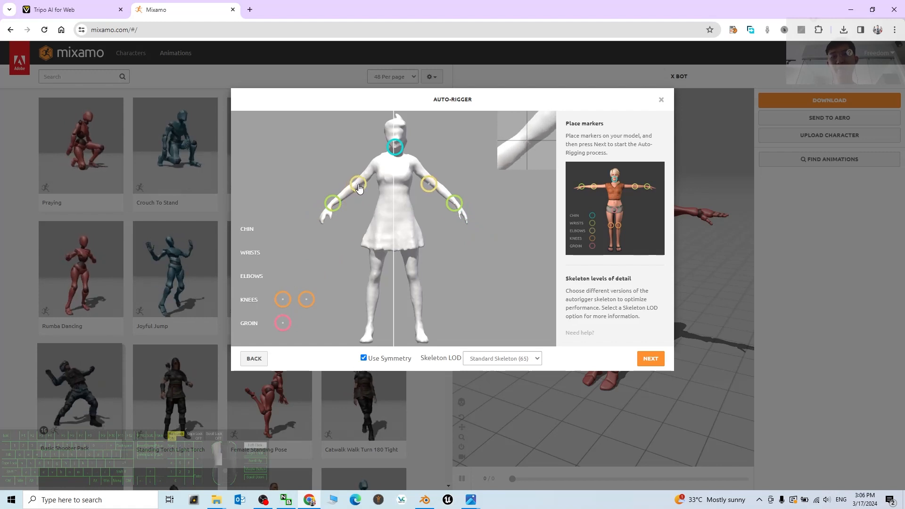
{"action": "mouse_move", "coordinate": [428, 185]}
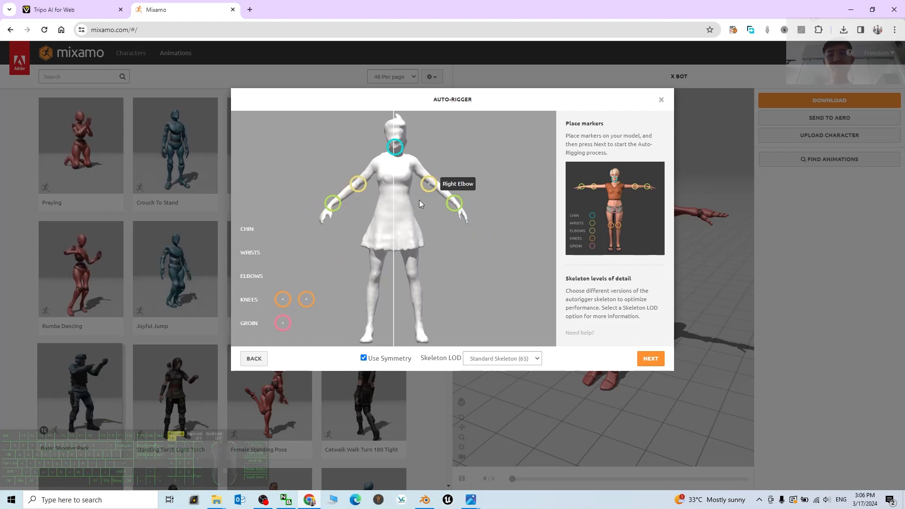
{"action": "left_click", "coordinate": [364, 358]}
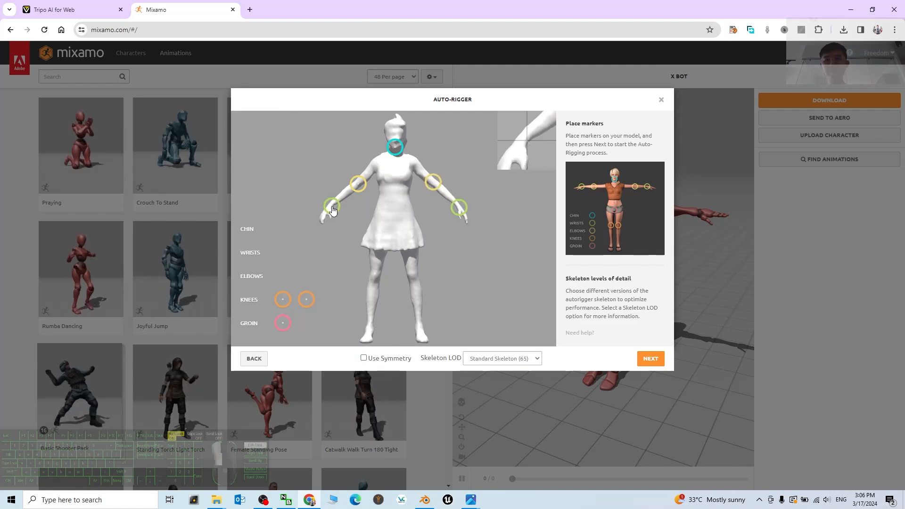
{"action": "mouse_move", "coordinate": [329, 208]}
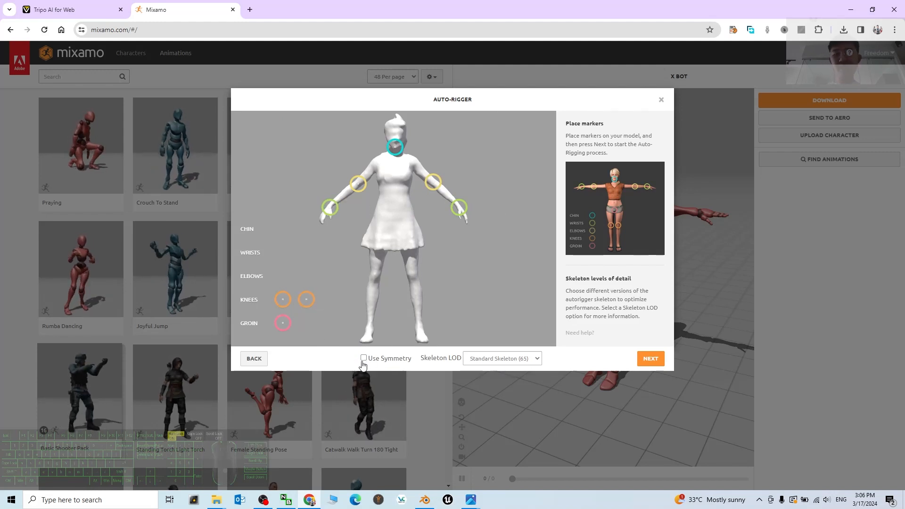
{"action": "left_click", "coordinate": [364, 359]}
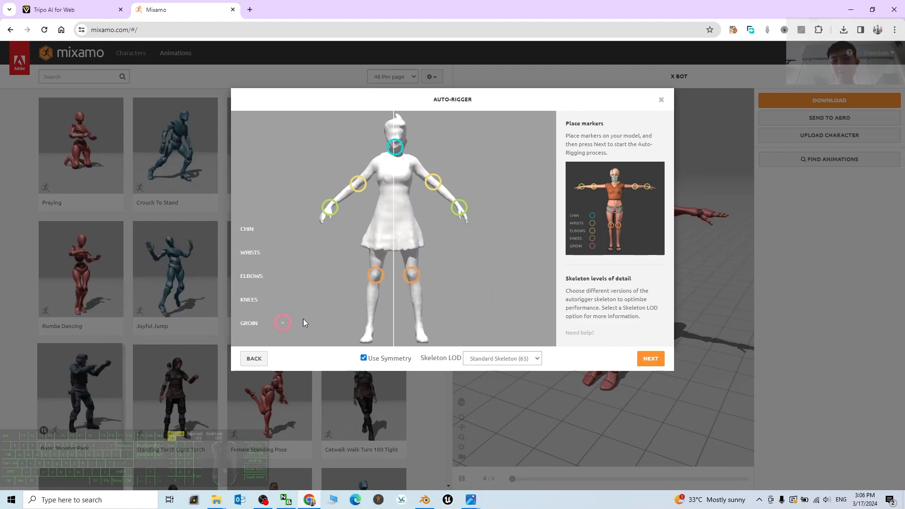
{"action": "left_click_drag", "start_coordinate": [283, 322], "coordinate": [397, 220]}
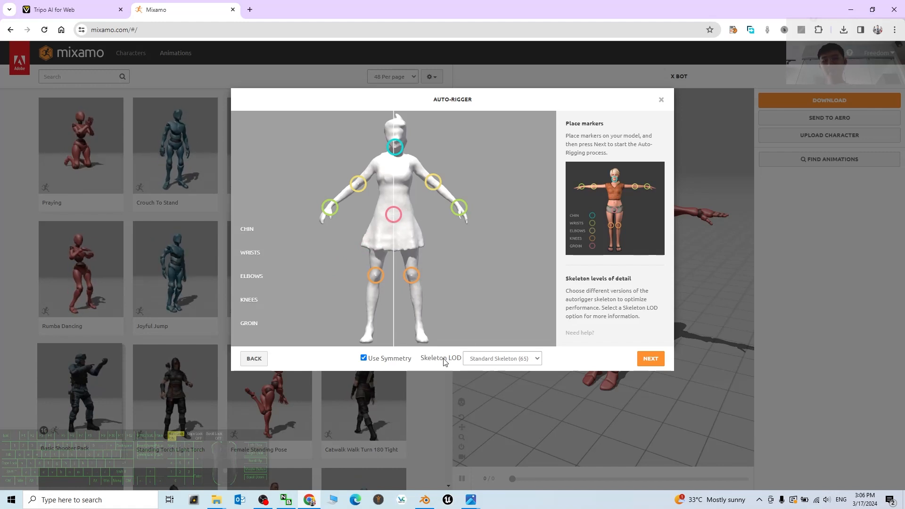
Step: Set Skeleton LOD to No Fingers (25), run the auto-rigger and confirm the rigged character
{"action": "left_click", "coordinate": [502, 359]}
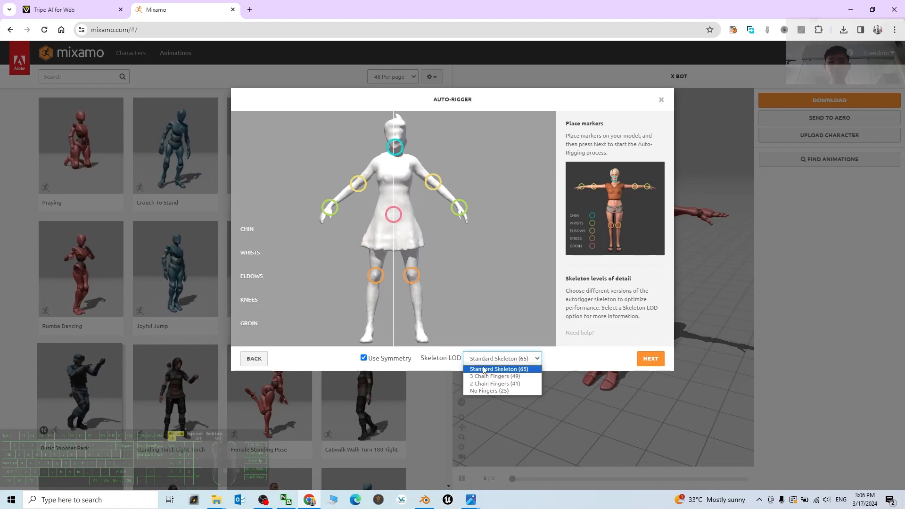
{"action": "mouse_move", "coordinate": [489, 390]}
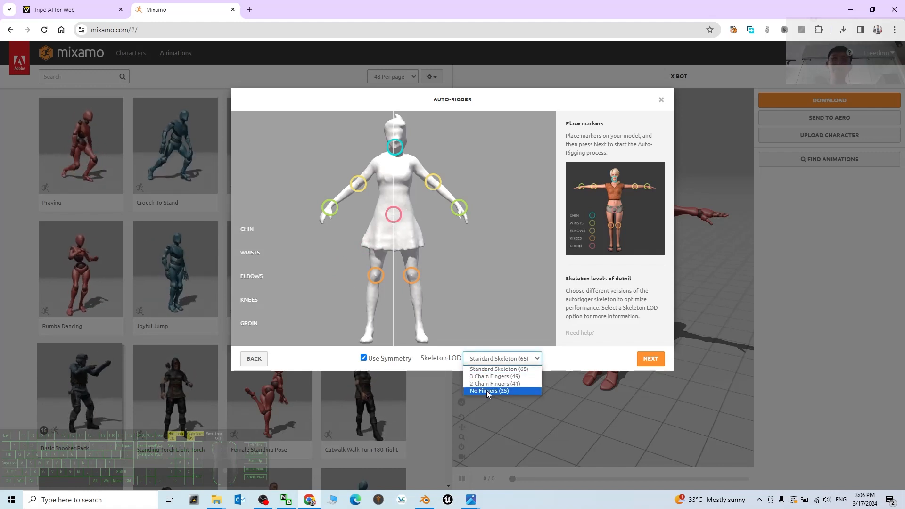
{"action": "left_click", "coordinate": [489, 390]}
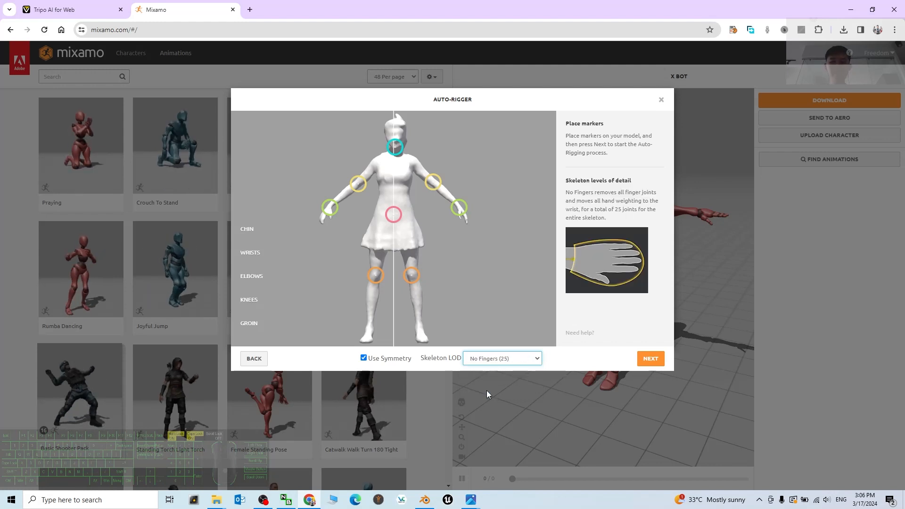
{"action": "left_click", "coordinate": [650, 358]}
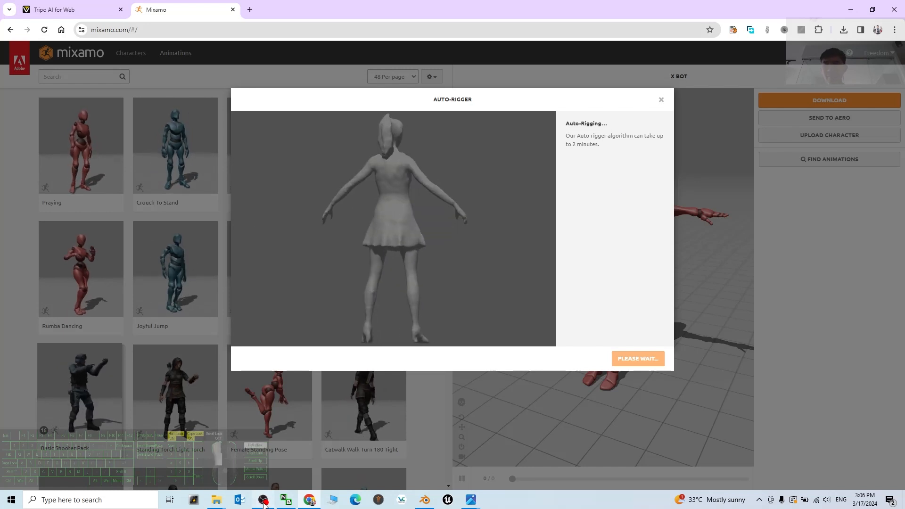
{"action": "left_click", "coordinate": [263, 500]}
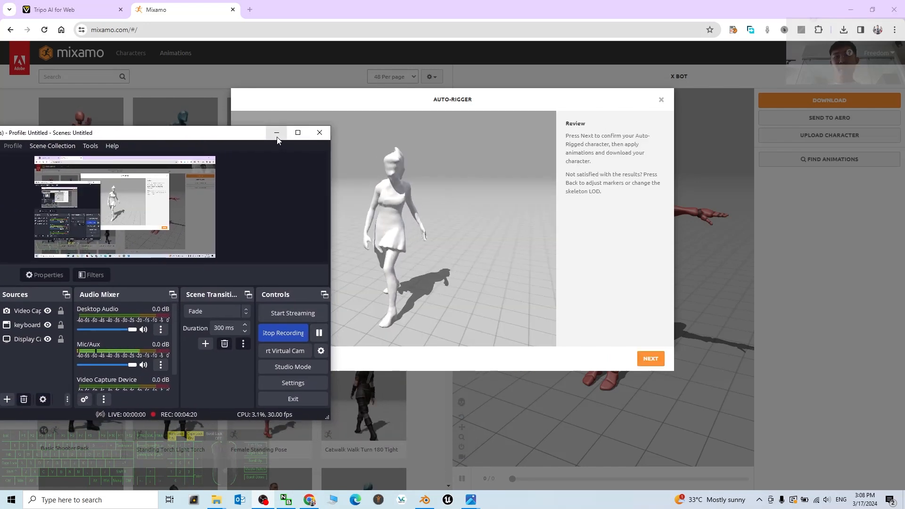
{"action": "left_click", "coordinate": [276, 132]}
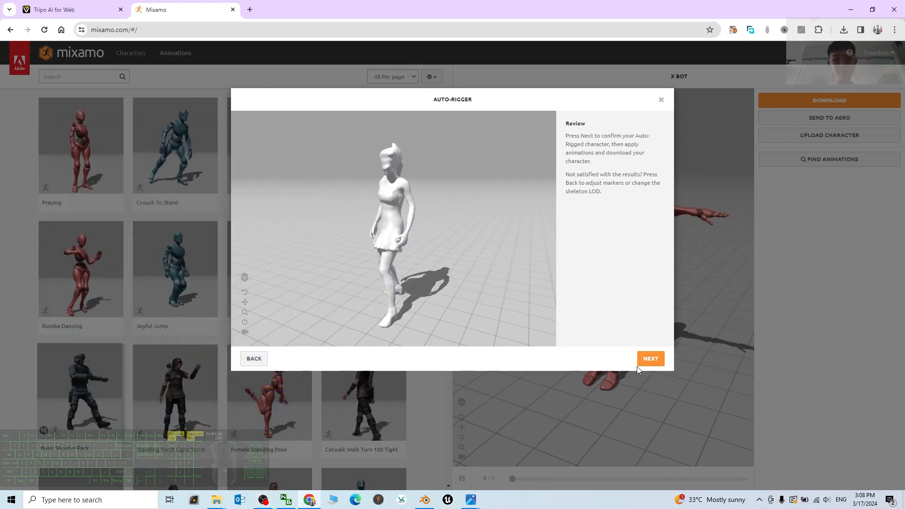
{"action": "left_click", "coordinate": [650, 358]}
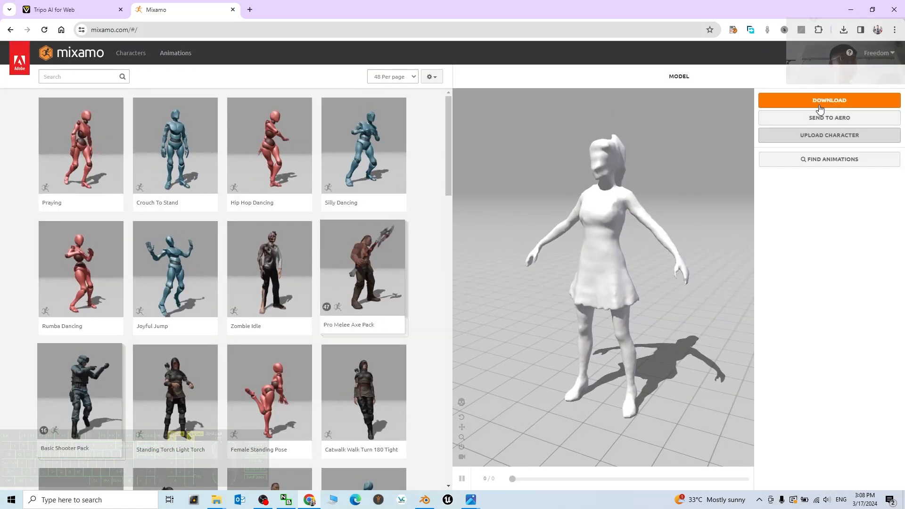
Step: Download the rigged character as FBX Binary in T-pose and locate model (1).fbx in Downloads
{"action": "left_click", "coordinate": [828, 99]}
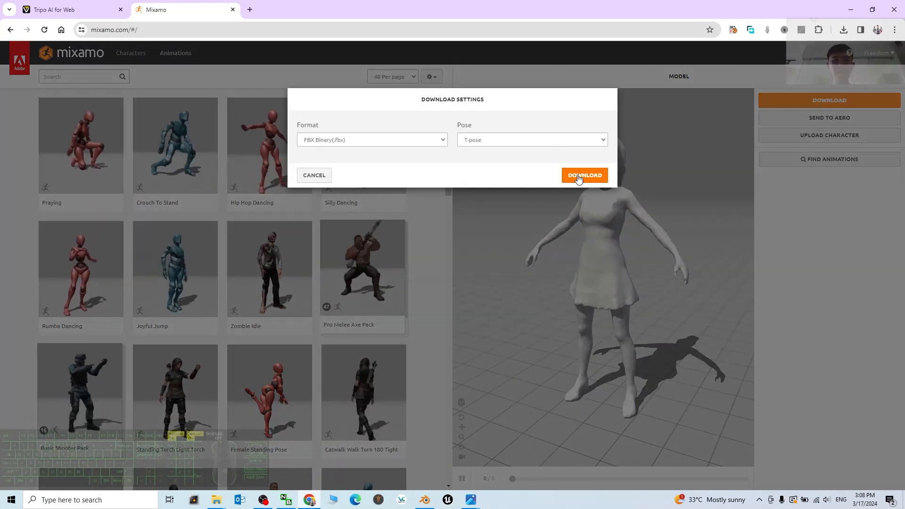
{"action": "left_click", "coordinate": [584, 175]}
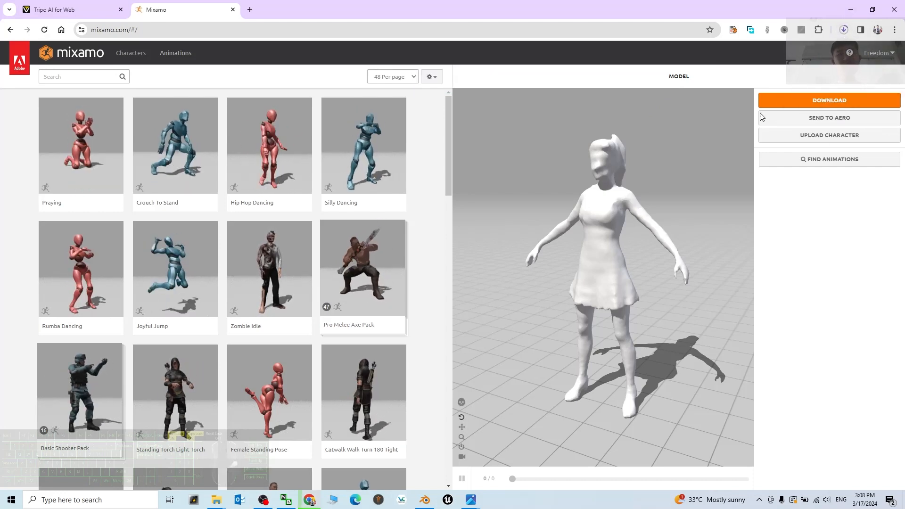
{"action": "left_click", "coordinate": [843, 30]}
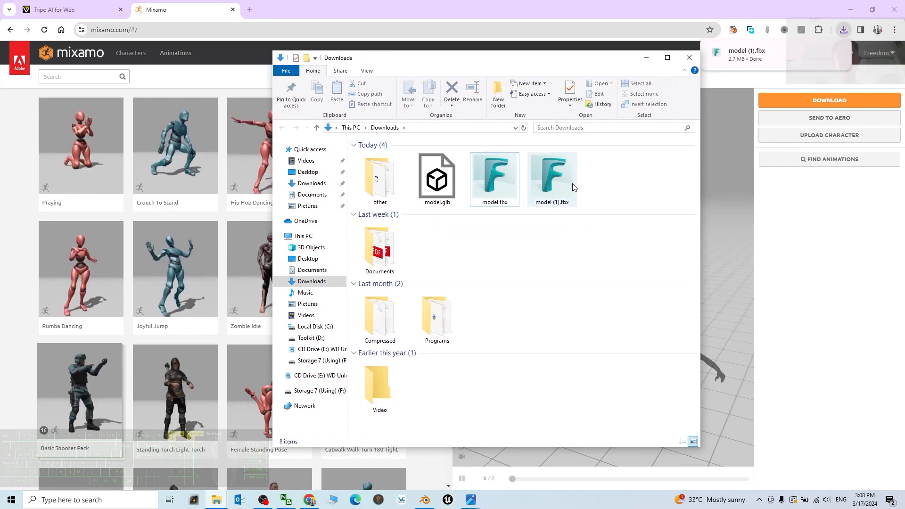
{"action": "left_click", "coordinate": [552, 173]}
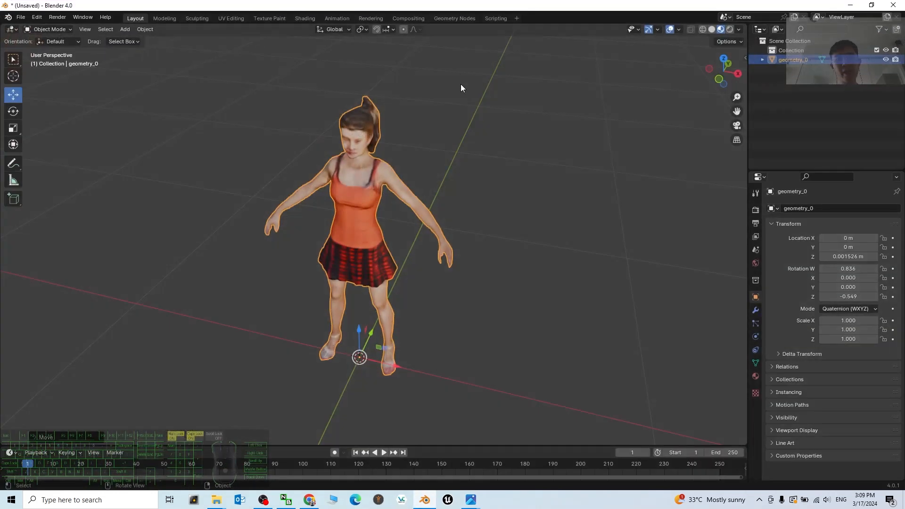
Step: Reset Blender to a fresh General scene
{"action": "left_click", "coordinate": [20, 17]}
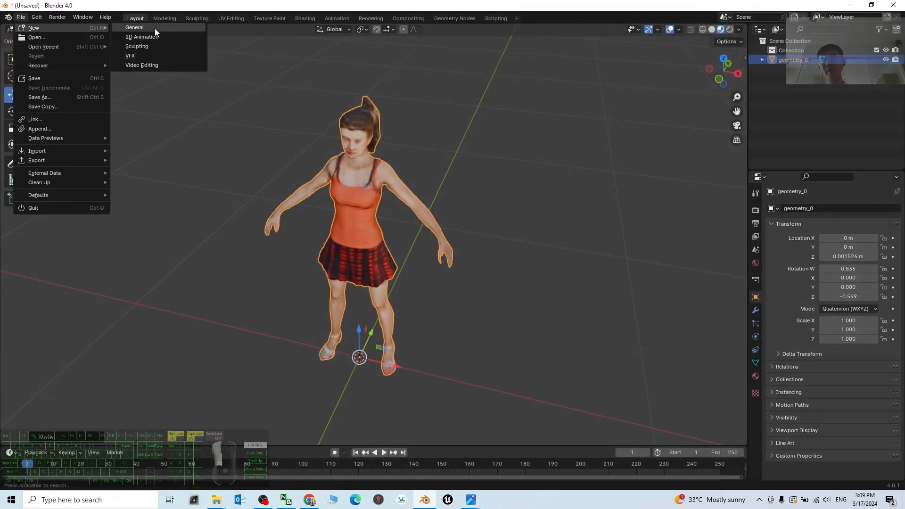
{"action": "left_click", "coordinate": [133, 27]}
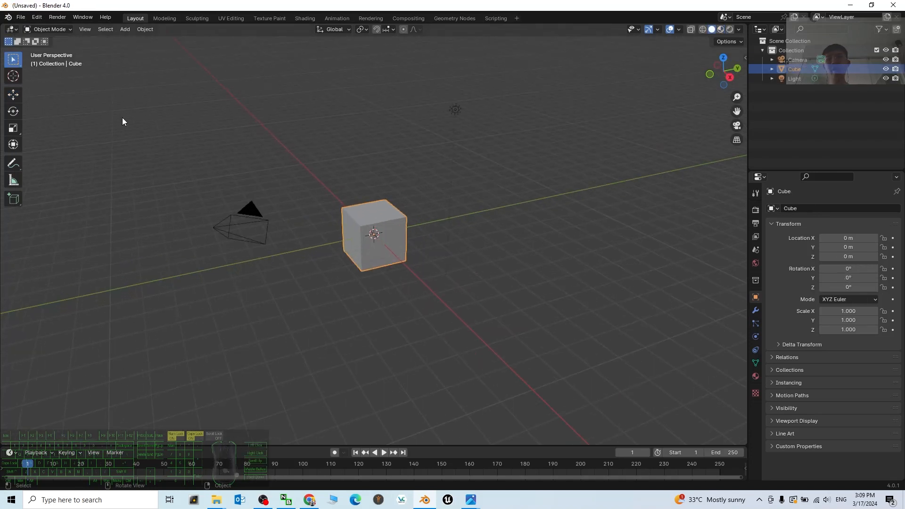
{"action": "mouse_move", "coordinate": [382, 195]}
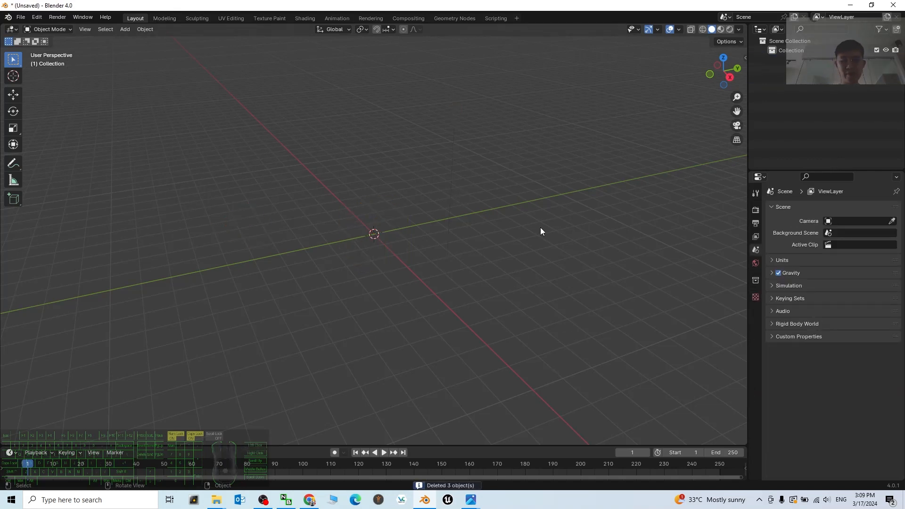
{"action": "mouse_move", "coordinate": [330, 361]}
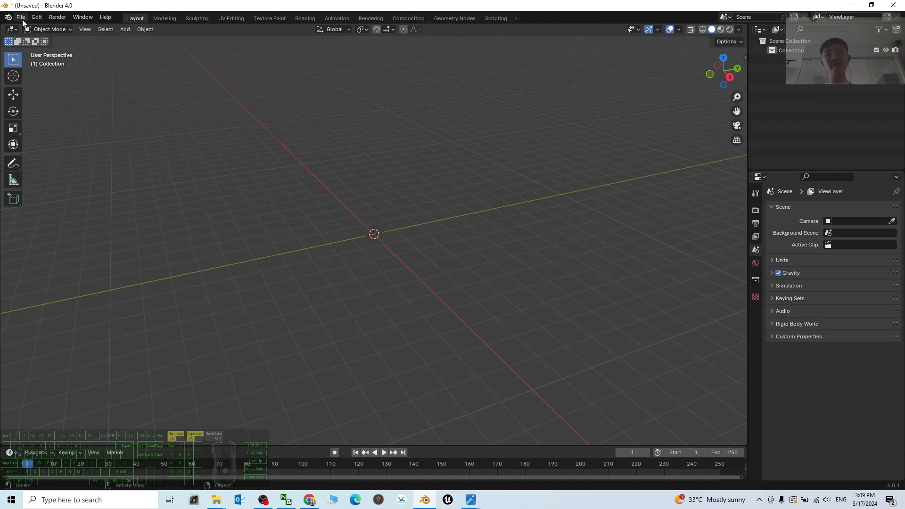
{"action": "left_click", "coordinate": [19, 17]}
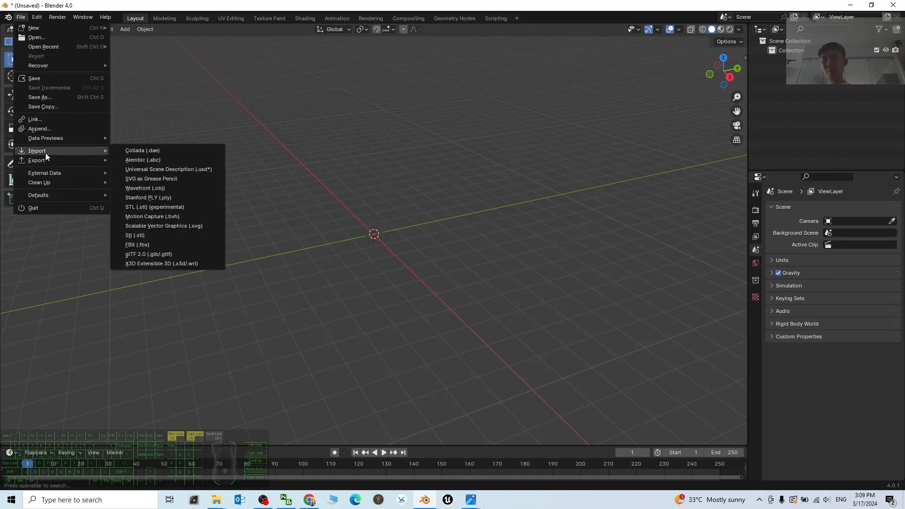
Step: Import the rigged model (1).fbx from Downloads so the character and armature appear
{"action": "left_click", "coordinate": [137, 244]}
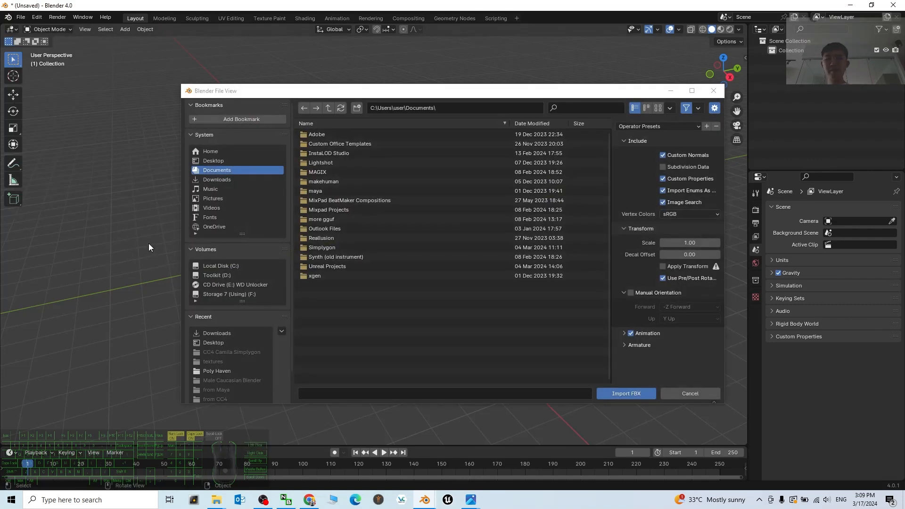
{"action": "left_click", "coordinate": [217, 179]}
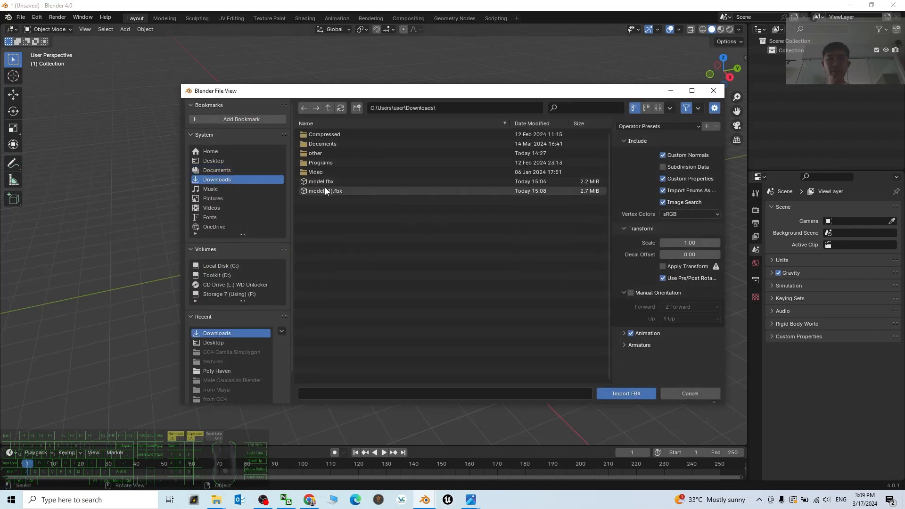
{"action": "left_click", "coordinate": [326, 190]}
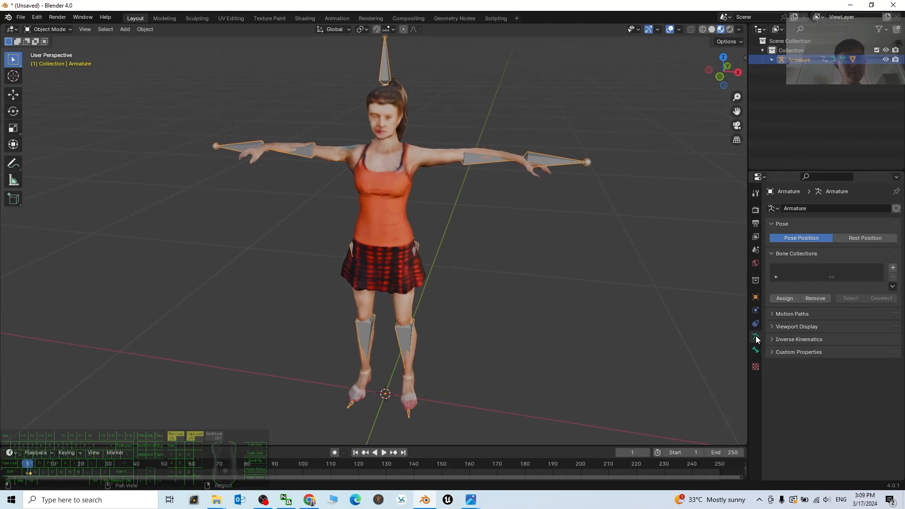
Step: Enable In Front display for the armature and switch to Pose Mode
{"action": "left_click", "coordinate": [796, 326]}
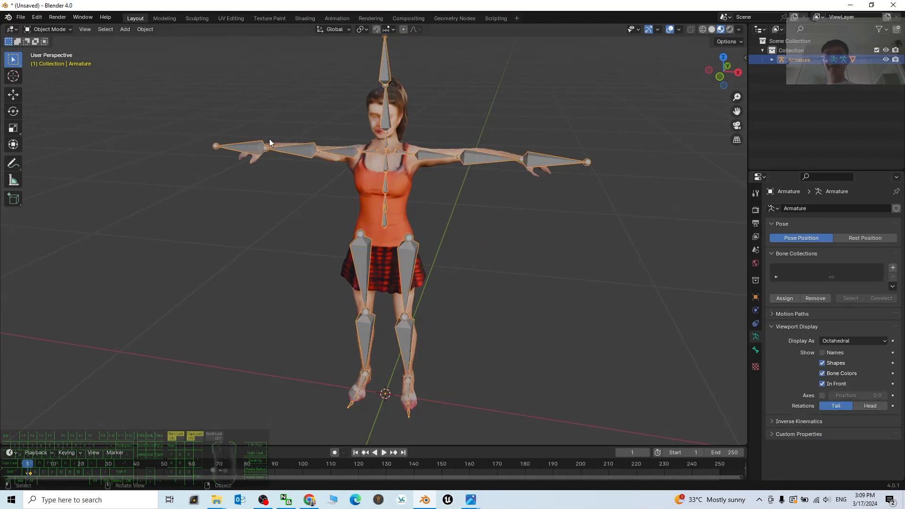
{"action": "left_click", "coordinate": [51, 29]}
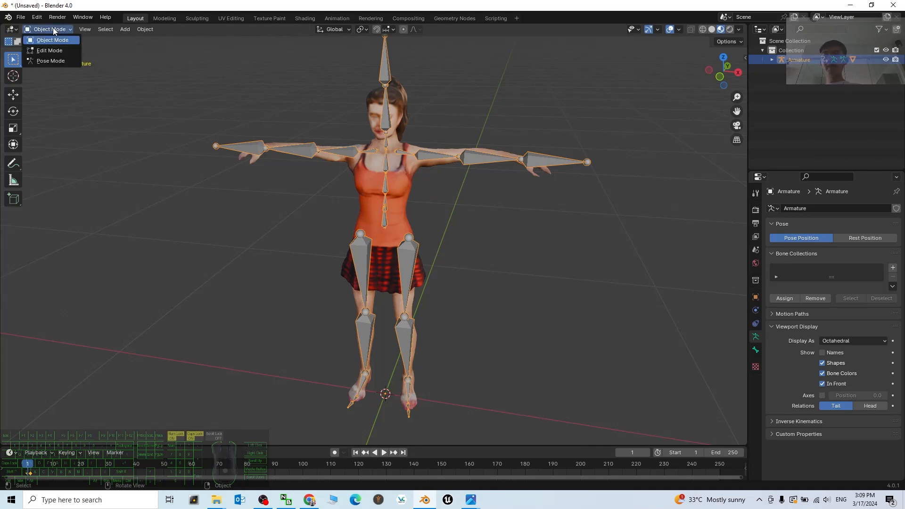
{"action": "left_click", "coordinate": [50, 60]}
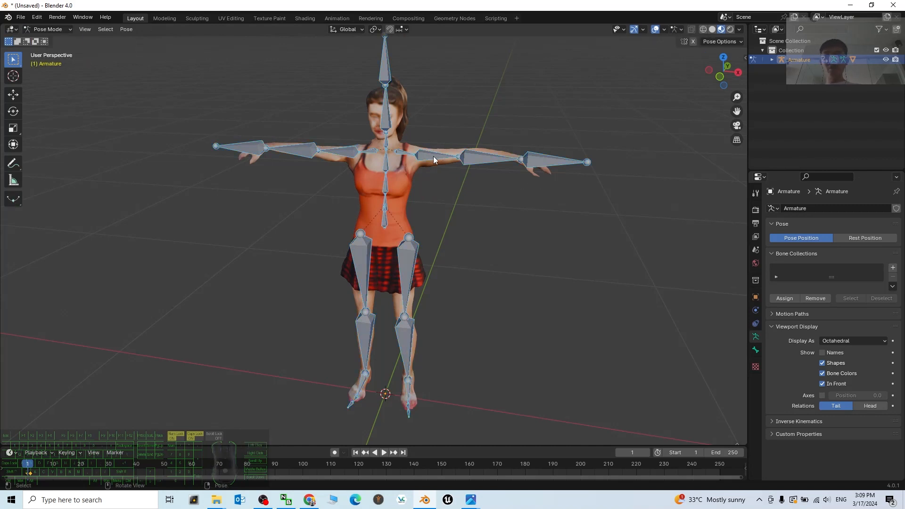
Step: Select and rotate bones to lower an arm and turn the head, confirming the rig works
{"action": "left_click", "coordinate": [430, 155]}
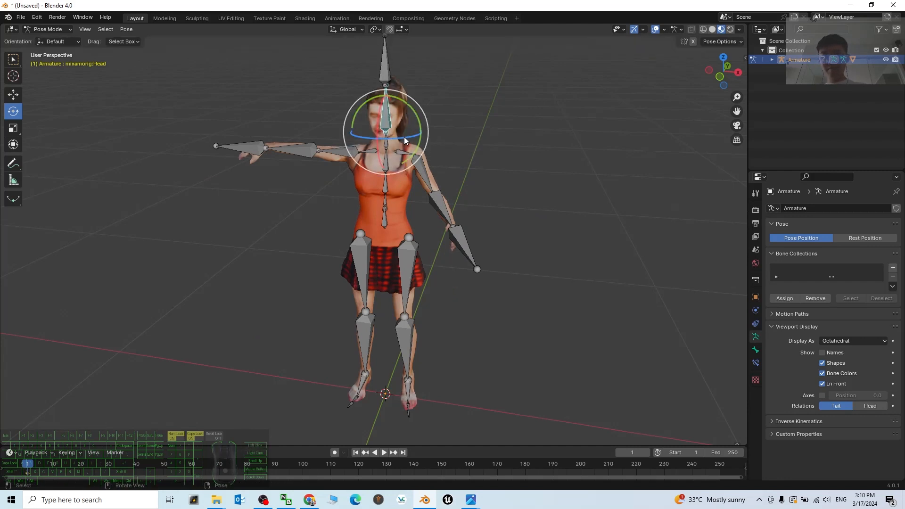
{"action": "key", "text": "r"}
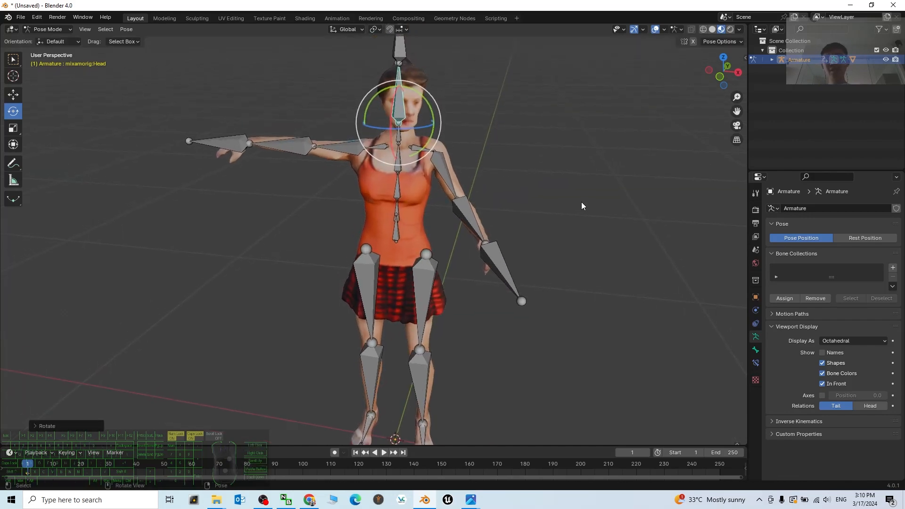
{"action": "scroll", "scroll_direction": "down", "scroll_amount": 3}
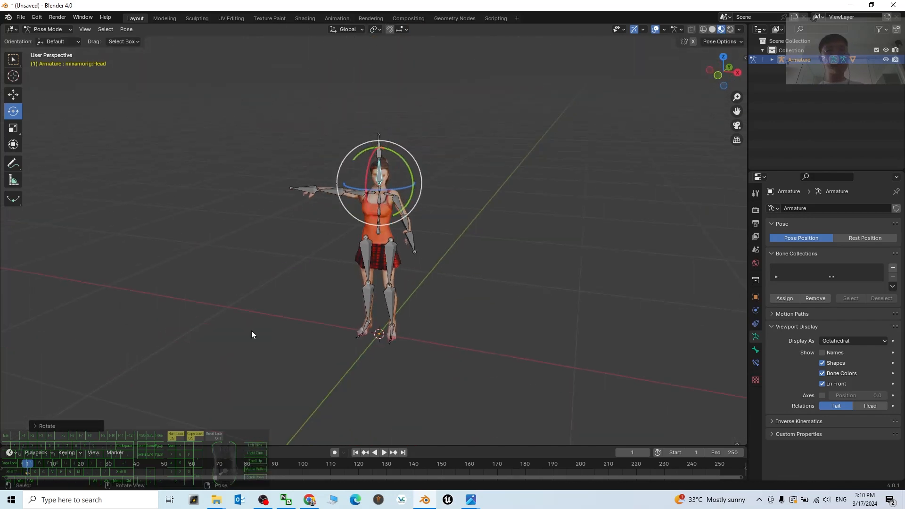
{"action": "left_click_drag", "start_coordinate": [251, 335], "coordinate": [467, 222]}
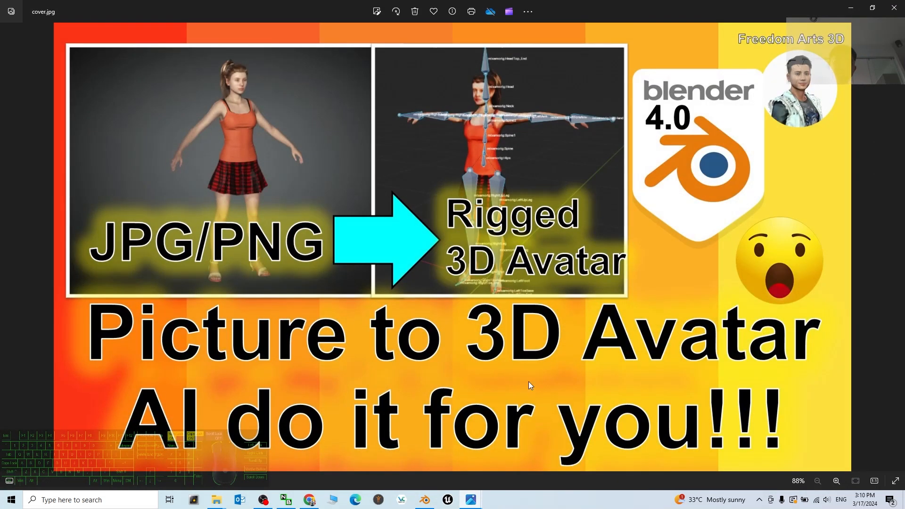
{"action": "mouse_move", "coordinate": [355, 304]}
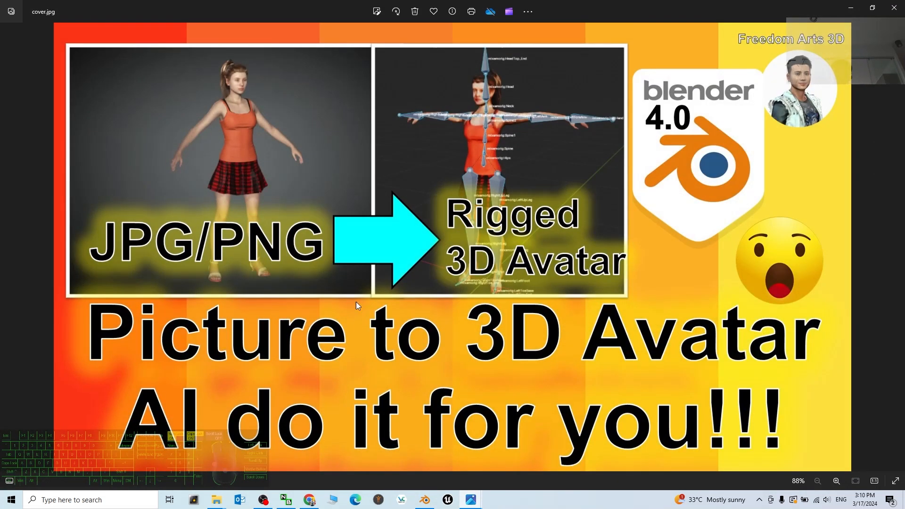
{"action": "mouse_move", "coordinate": [549, 137]}
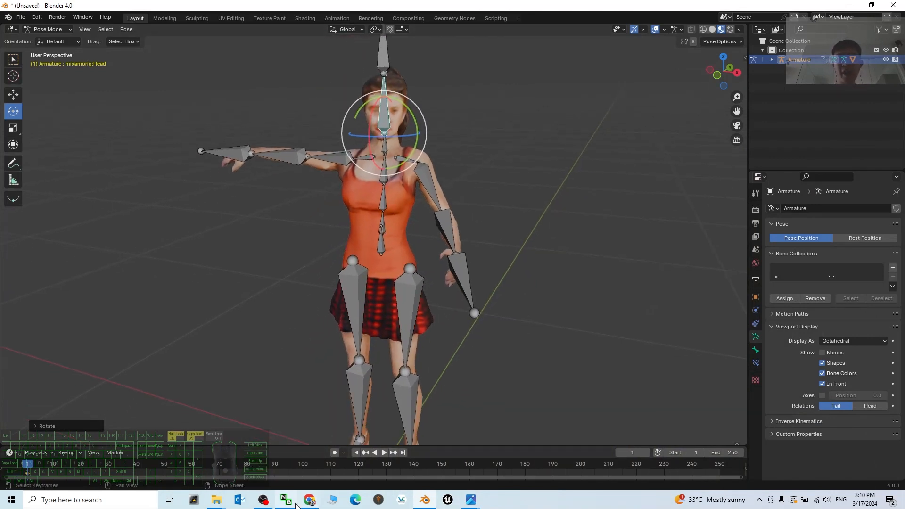
{"action": "left_click", "coordinate": [310, 499]}
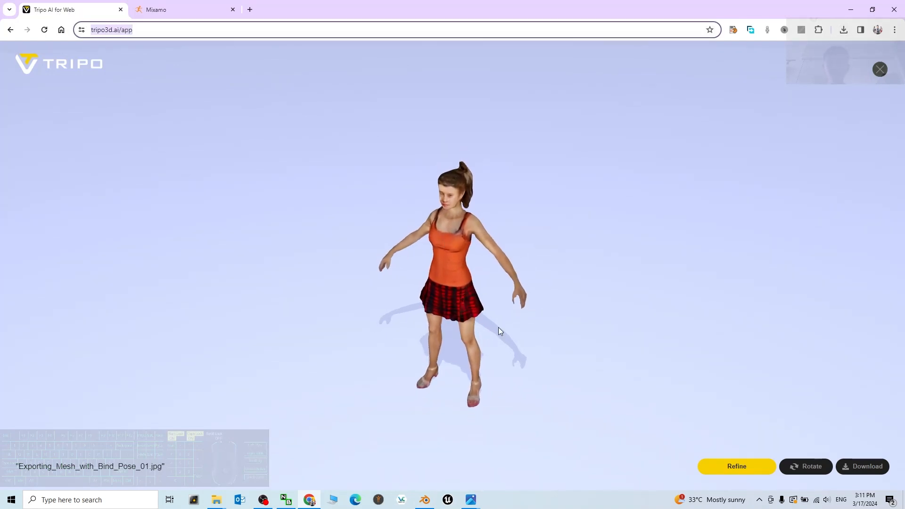
{"action": "left_click", "coordinate": [185, 9]}
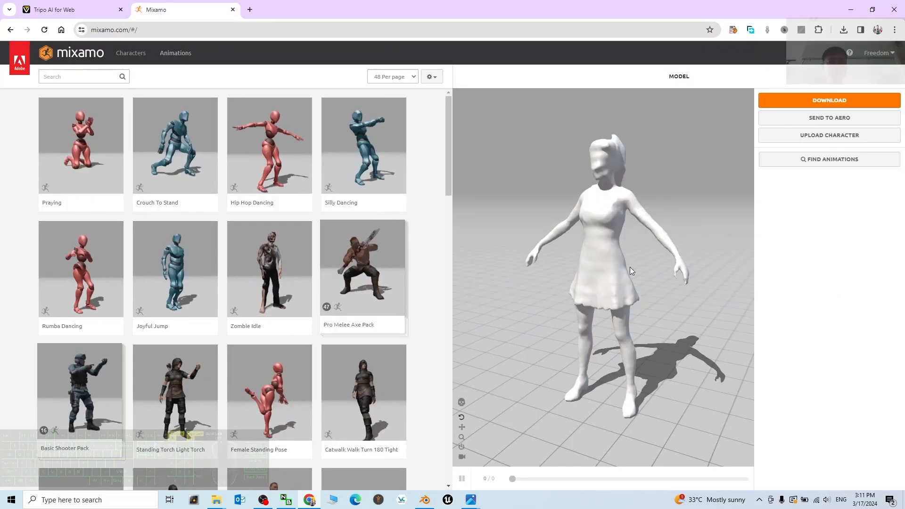
{"action": "left_click", "coordinate": [425, 500]}
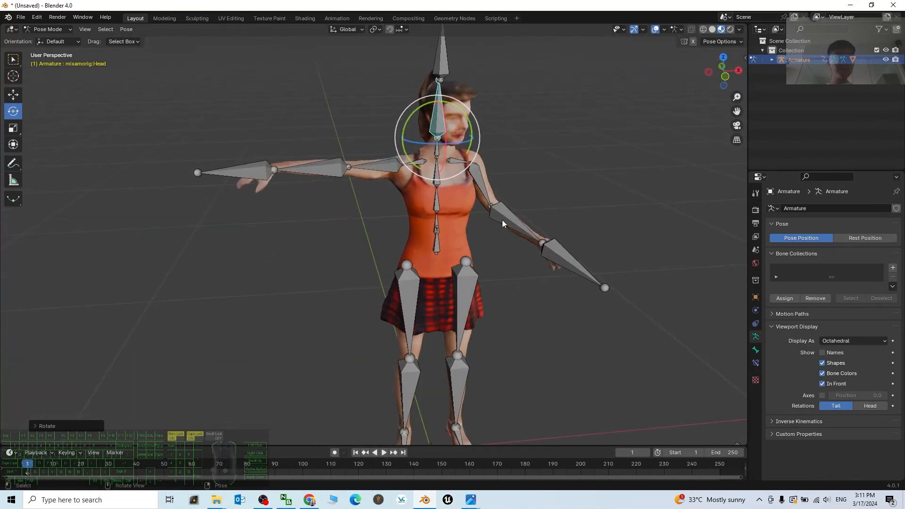
{"action": "mouse_move", "coordinate": [532, 193]}
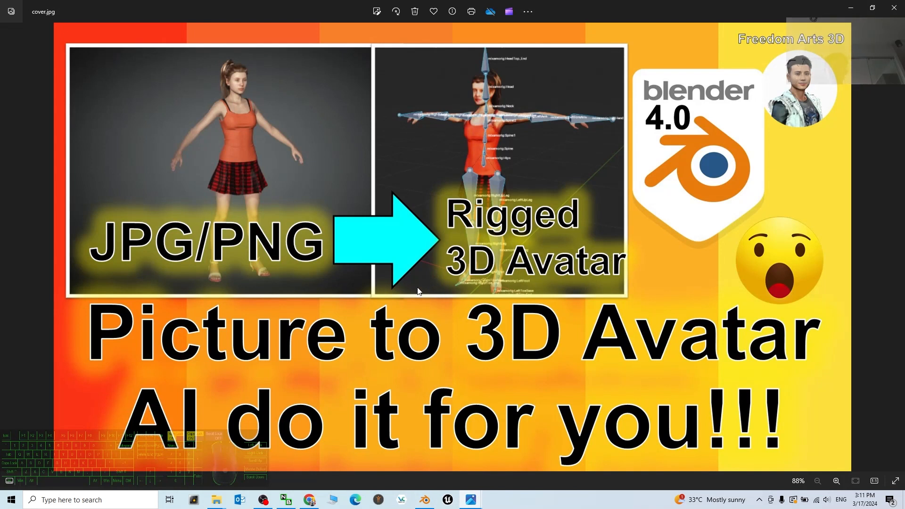
{"action": "mouse_move", "coordinate": [206, 423]}
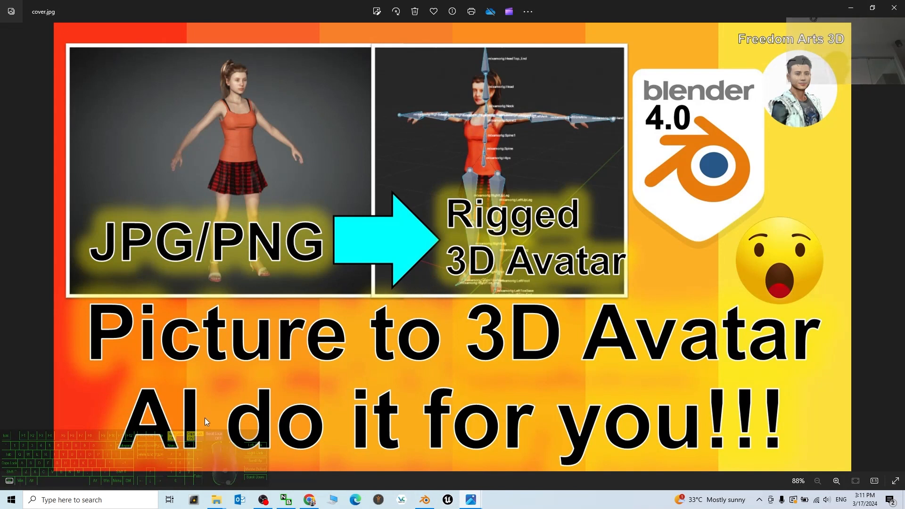
{"action": "mouse_move", "coordinate": [260, 323]}
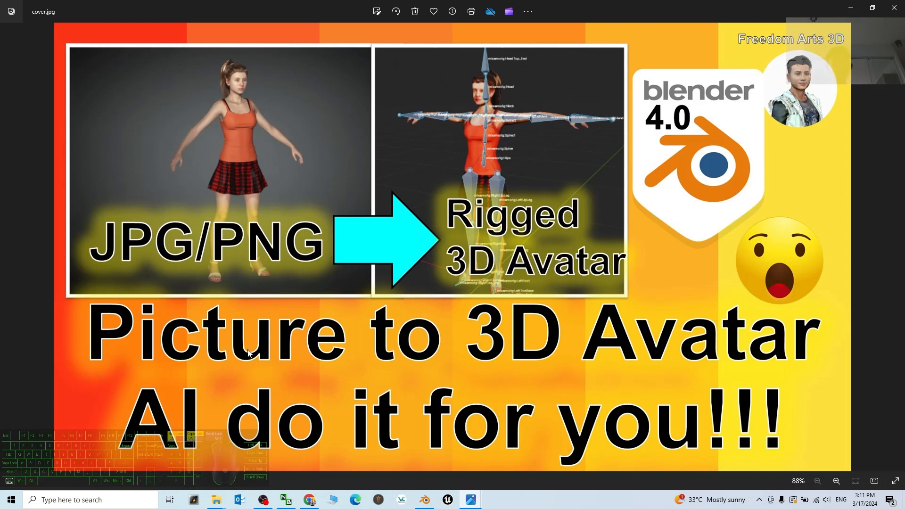
{"action": "mouse_move", "coordinate": [536, 244]}
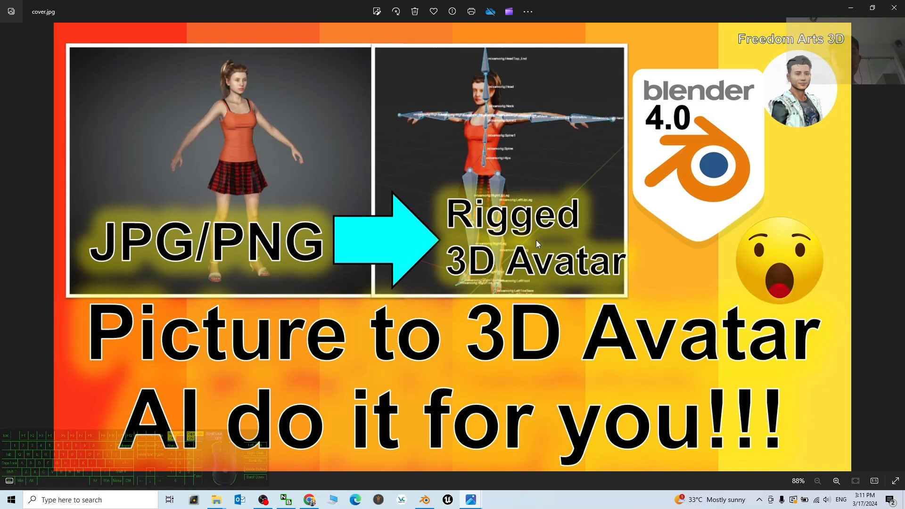
{"action": "mouse_move", "coordinate": [653, 299]}
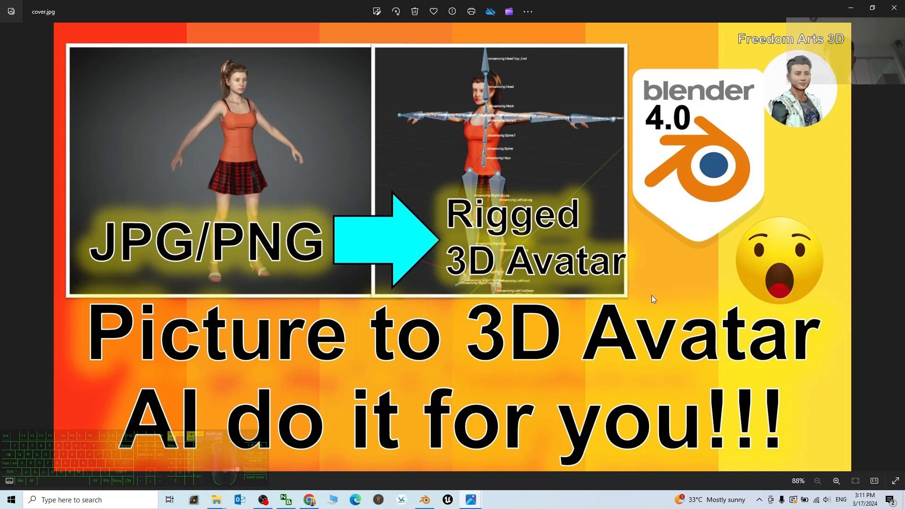
{"action": "mouse_move", "coordinate": [699, 212]}
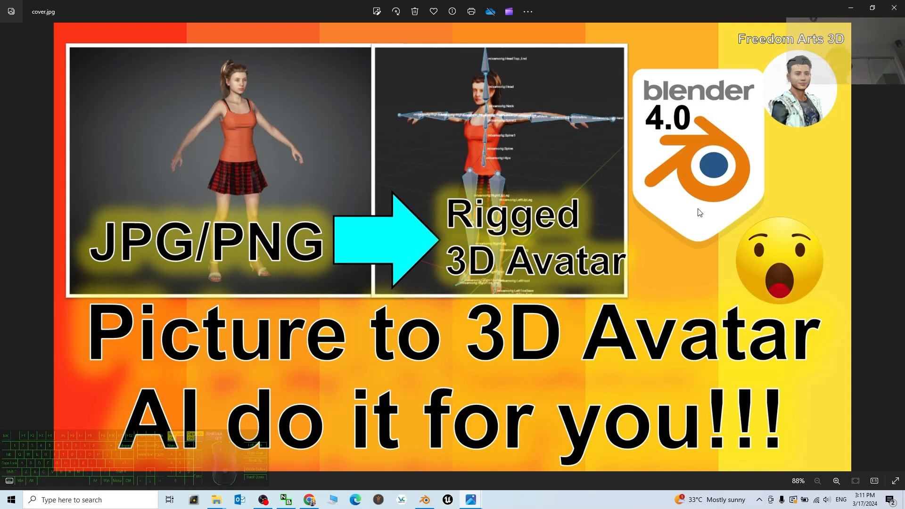
{"action": "mouse_move", "coordinate": [716, 195]}
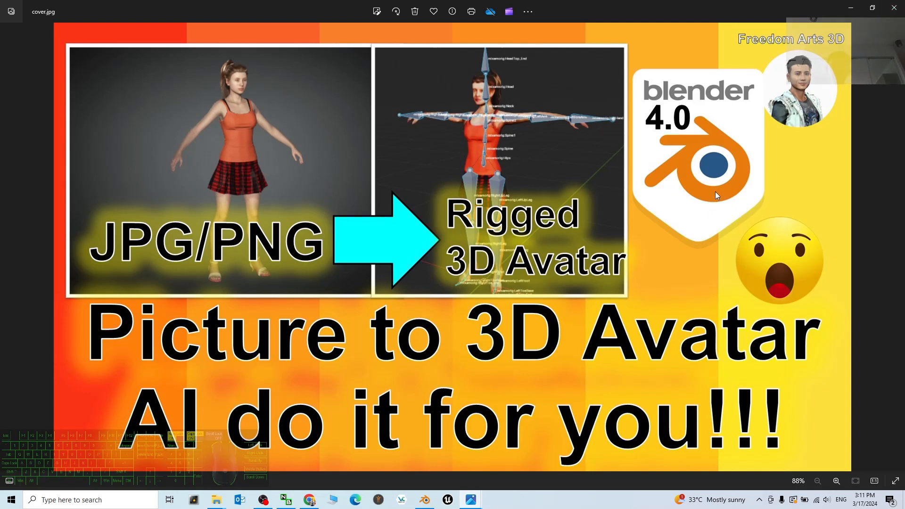
{"action": "mouse_move", "coordinate": [562, 136]}
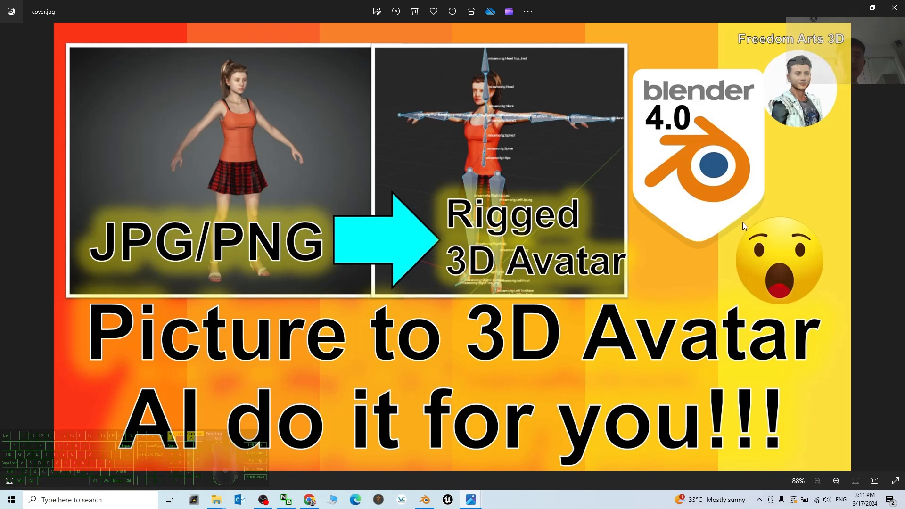
{"action": "mouse_move", "coordinate": [417, 345]}
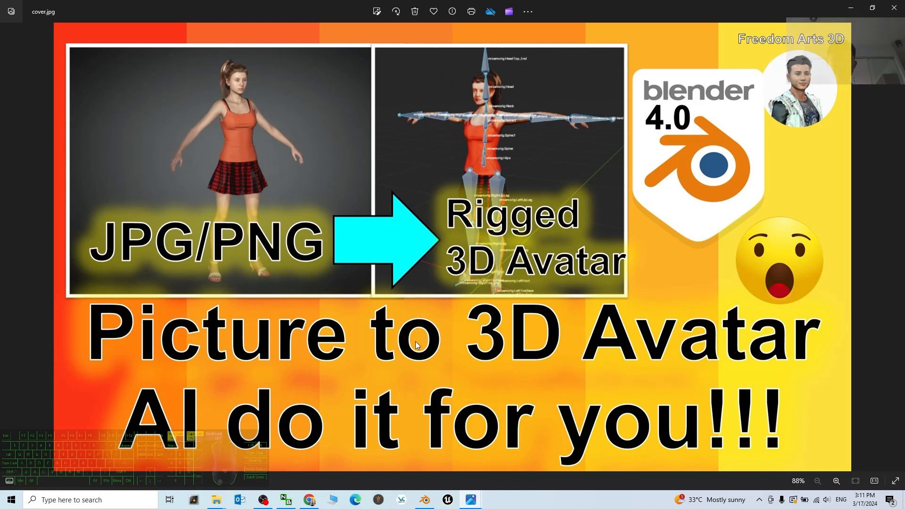
{"action": "mouse_move", "coordinate": [424, 422]}
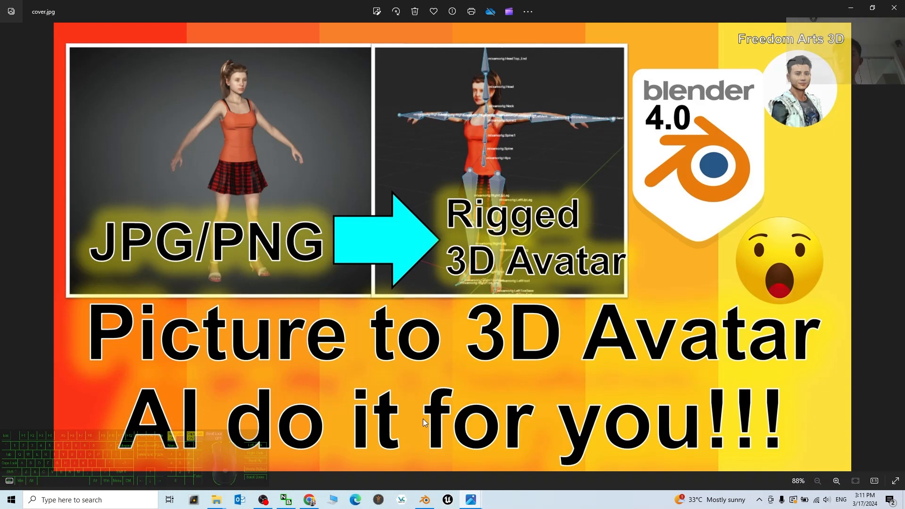
{"action": "mouse_move", "coordinate": [364, 462]}
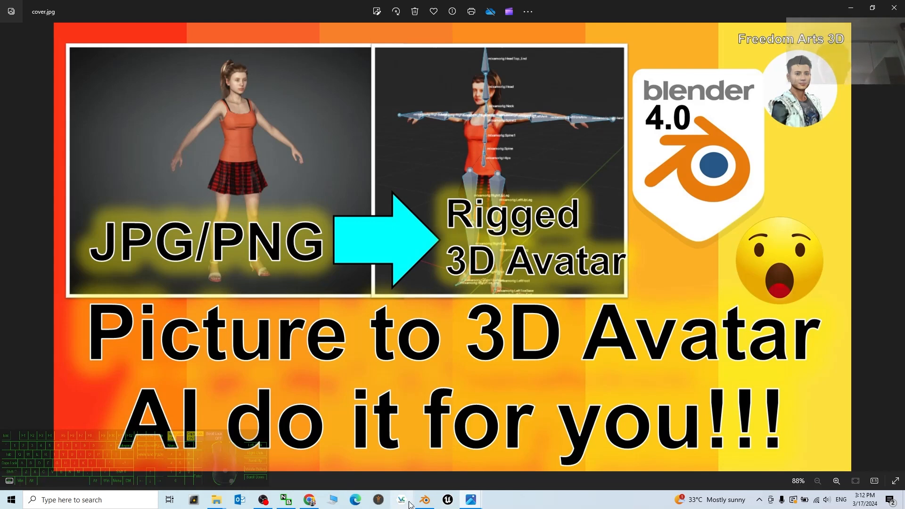
{"action": "left_click", "coordinate": [426, 499]}
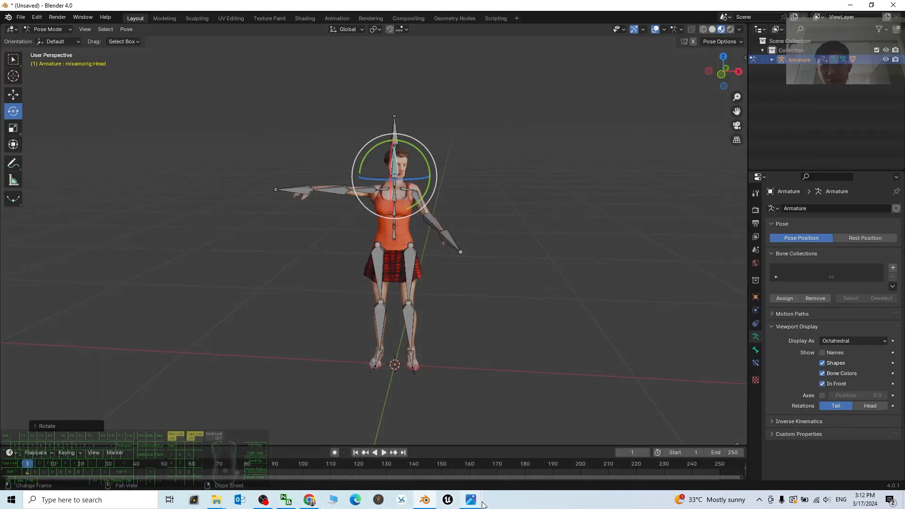
{"action": "left_click", "coordinate": [472, 499]}
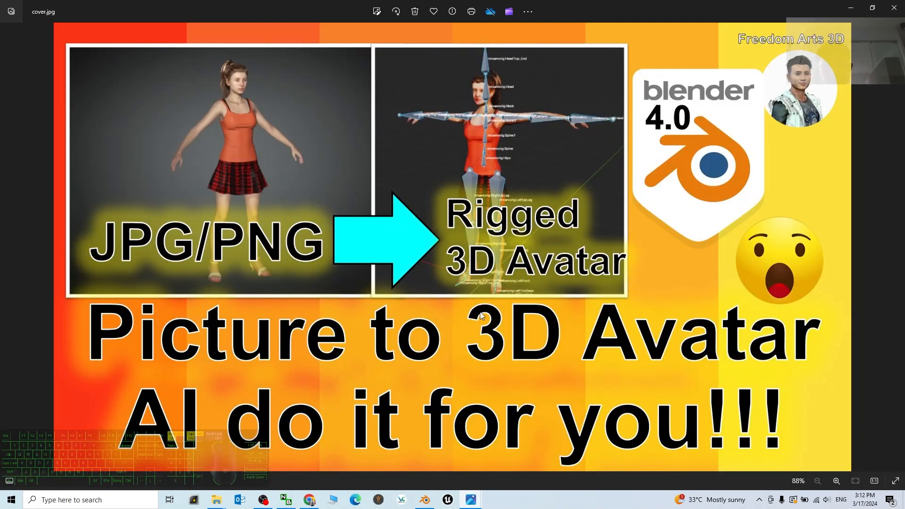